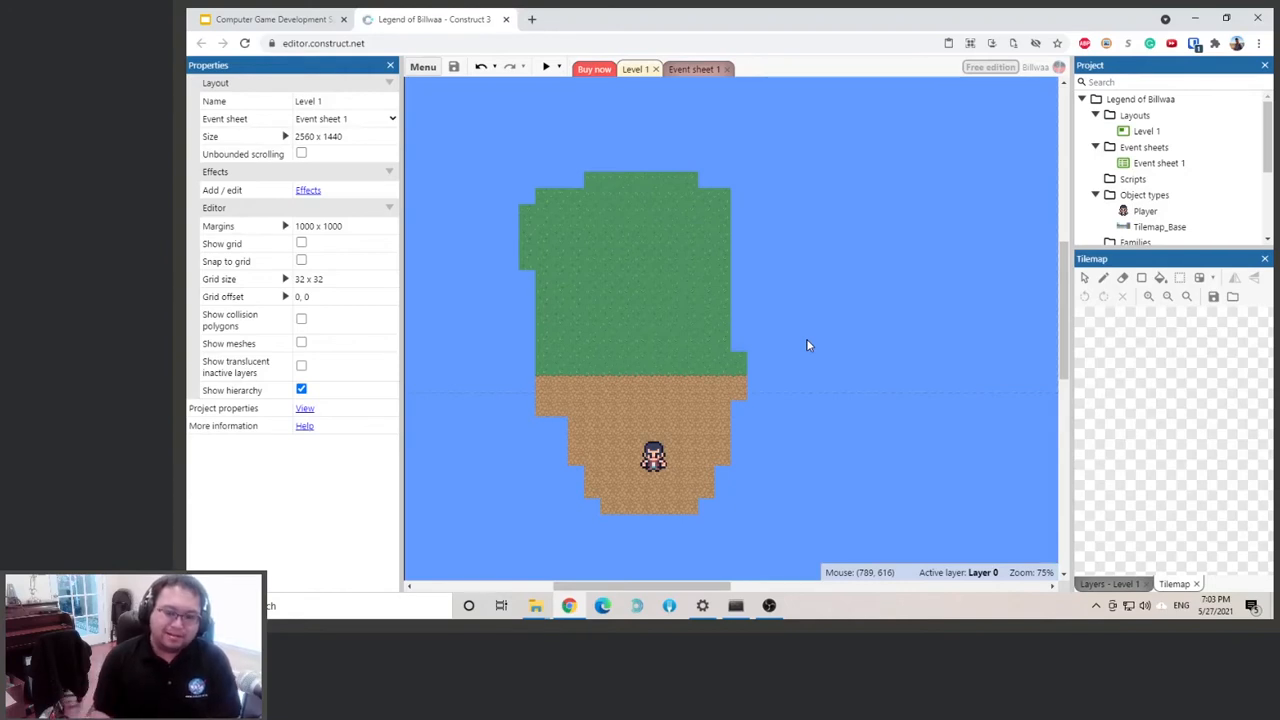
pyautogui.moveTo(675, 297)
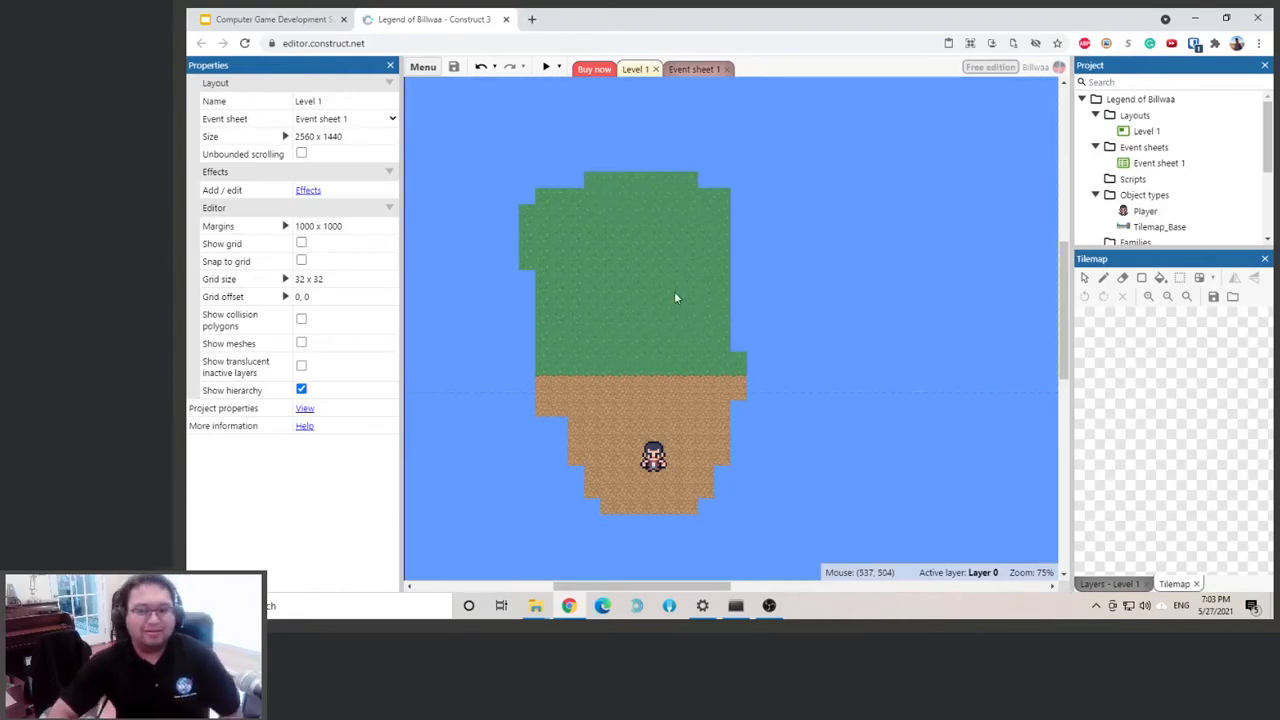
pyautogui.moveTo(740, 238)
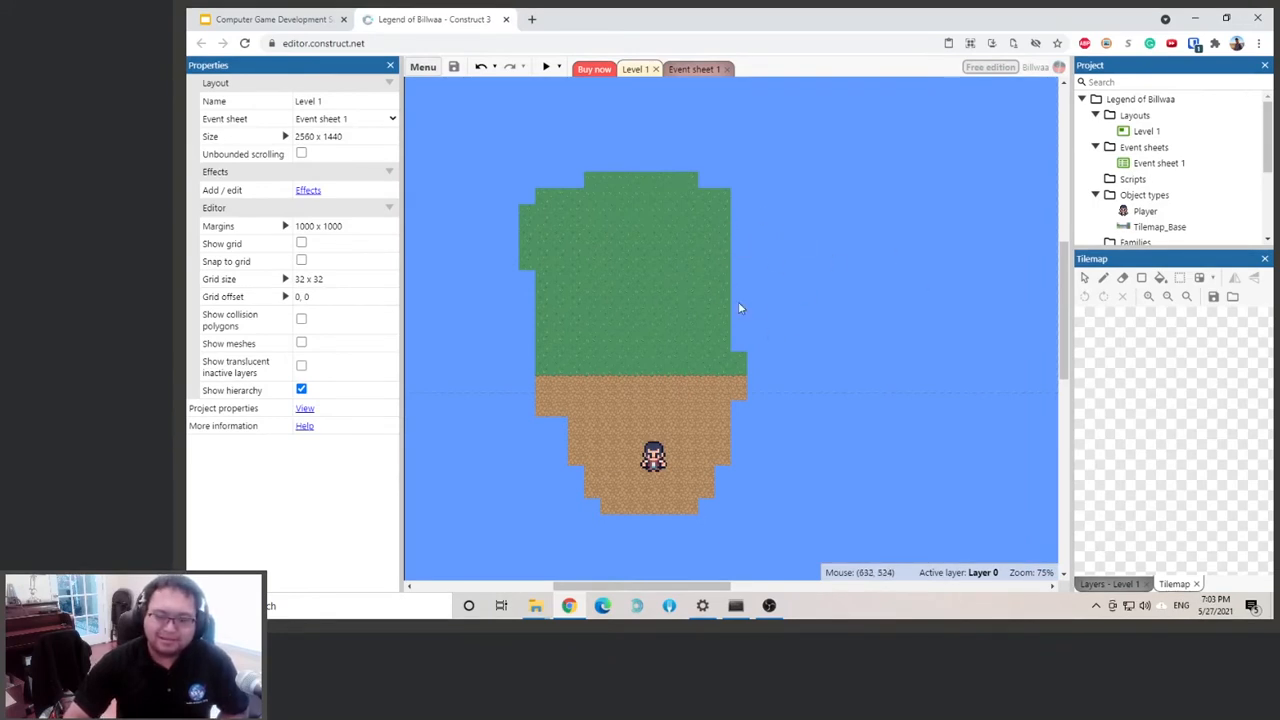
pyautogui.moveTo(663, 327)
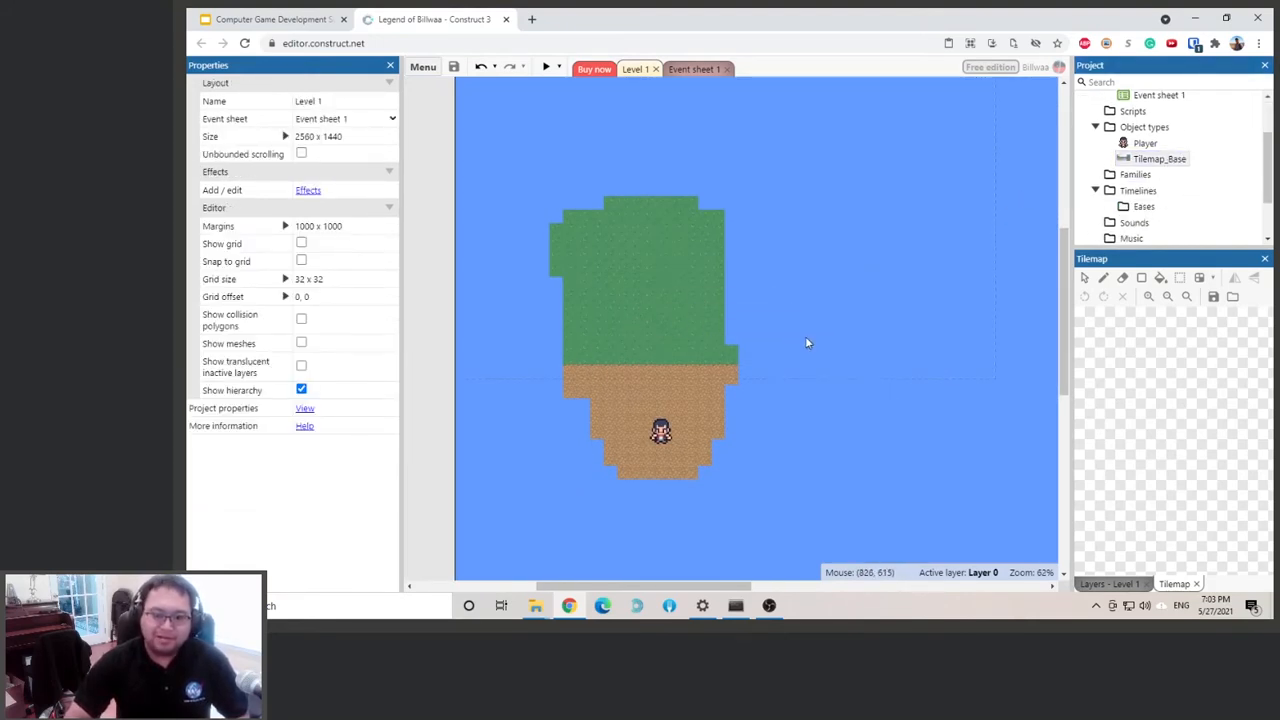
# Use Lock > Unlock all on the Level 1 layout to free Tilemap_Base for editing
pyautogui.click(1159, 158)
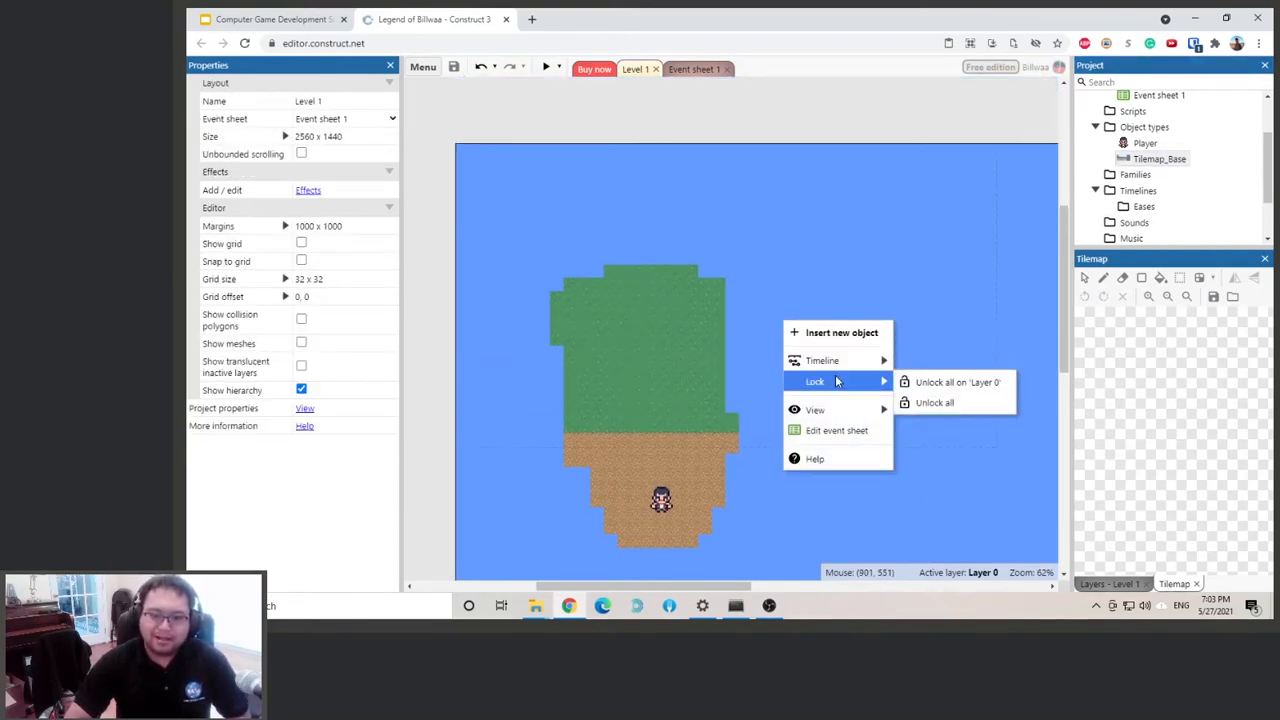
pyautogui.moveTo(955, 382)
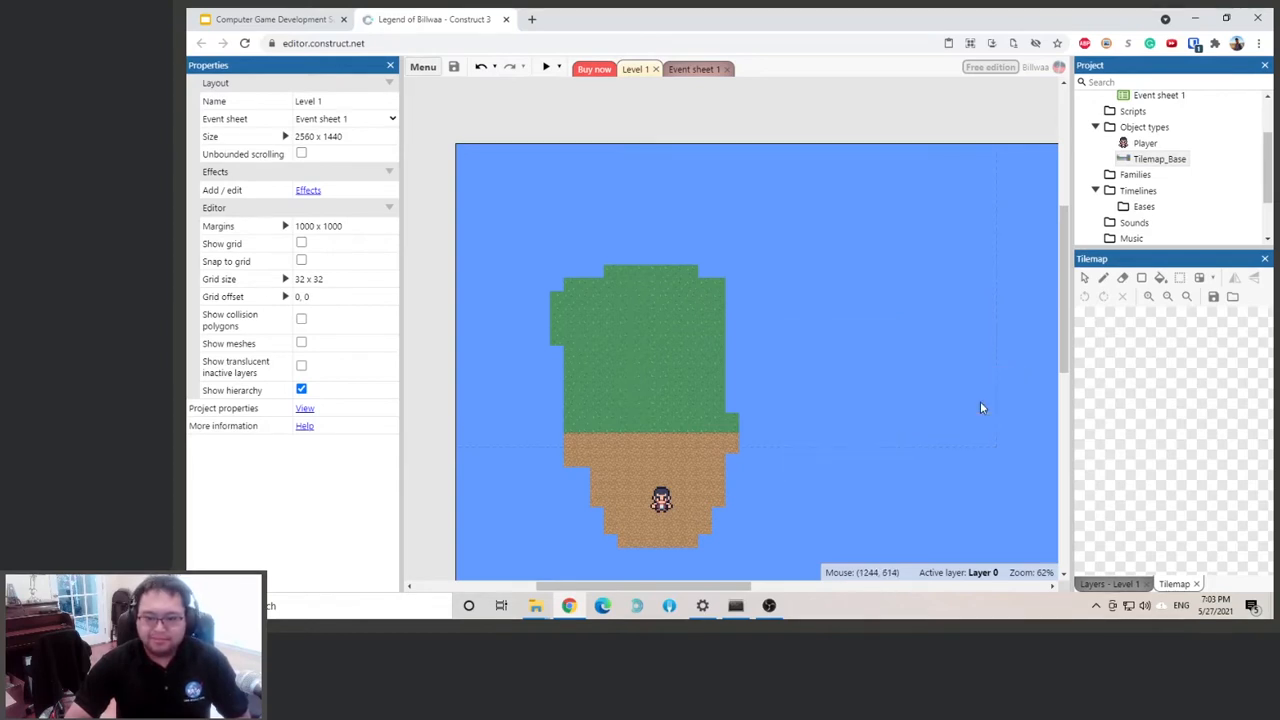
pyautogui.moveTo(991, 324)
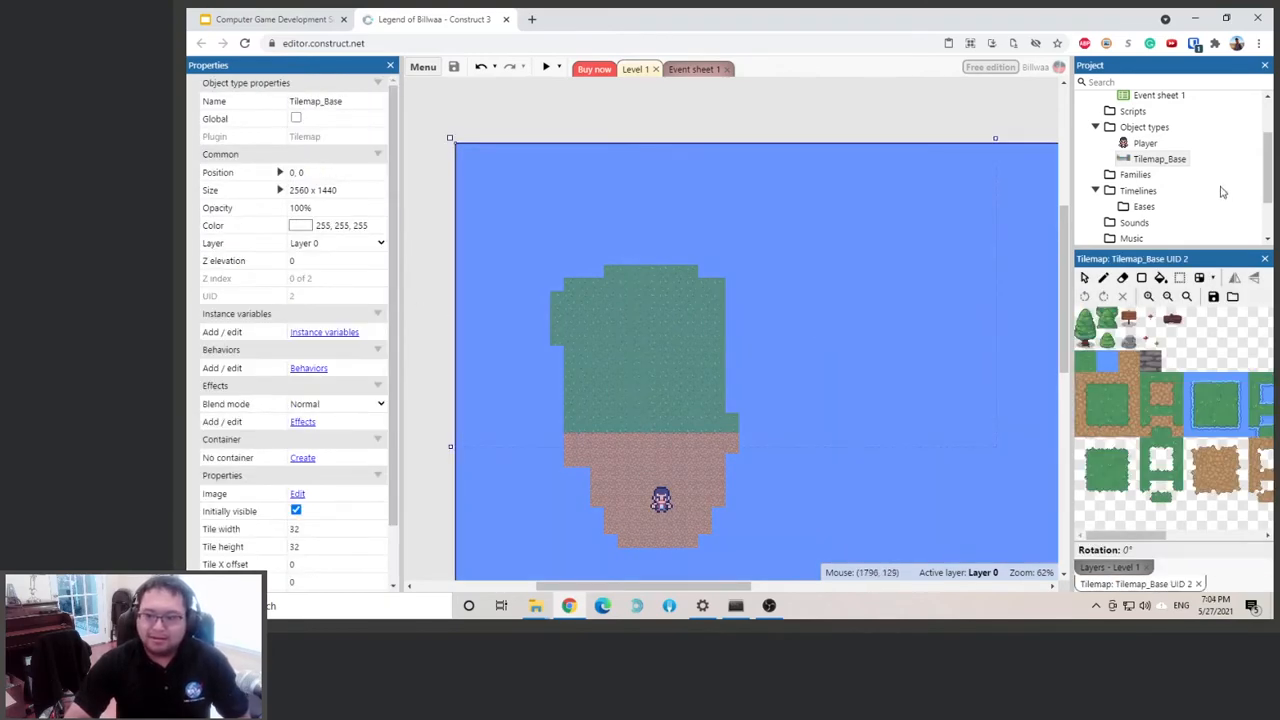
# Paint grass tiles on Tilemap_Base, extending the island rightward over the ocean and along its top
pyautogui.click(1218, 403)
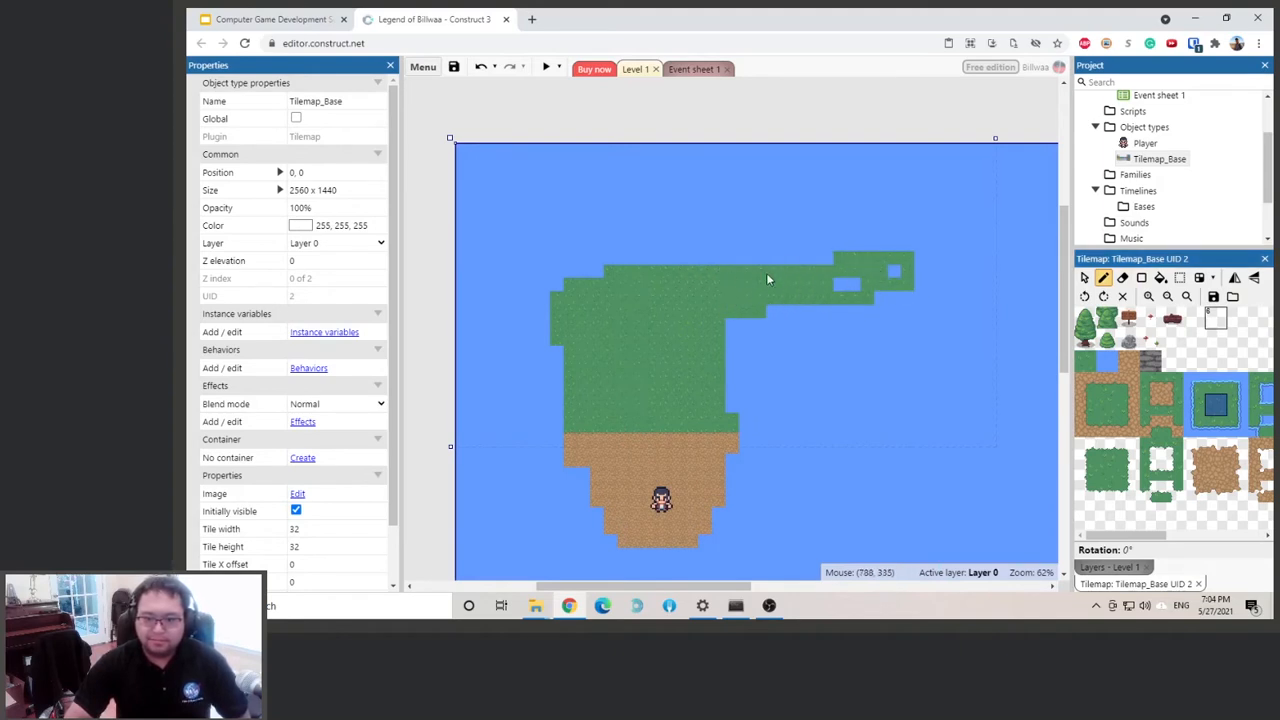
pyautogui.click(790, 258)
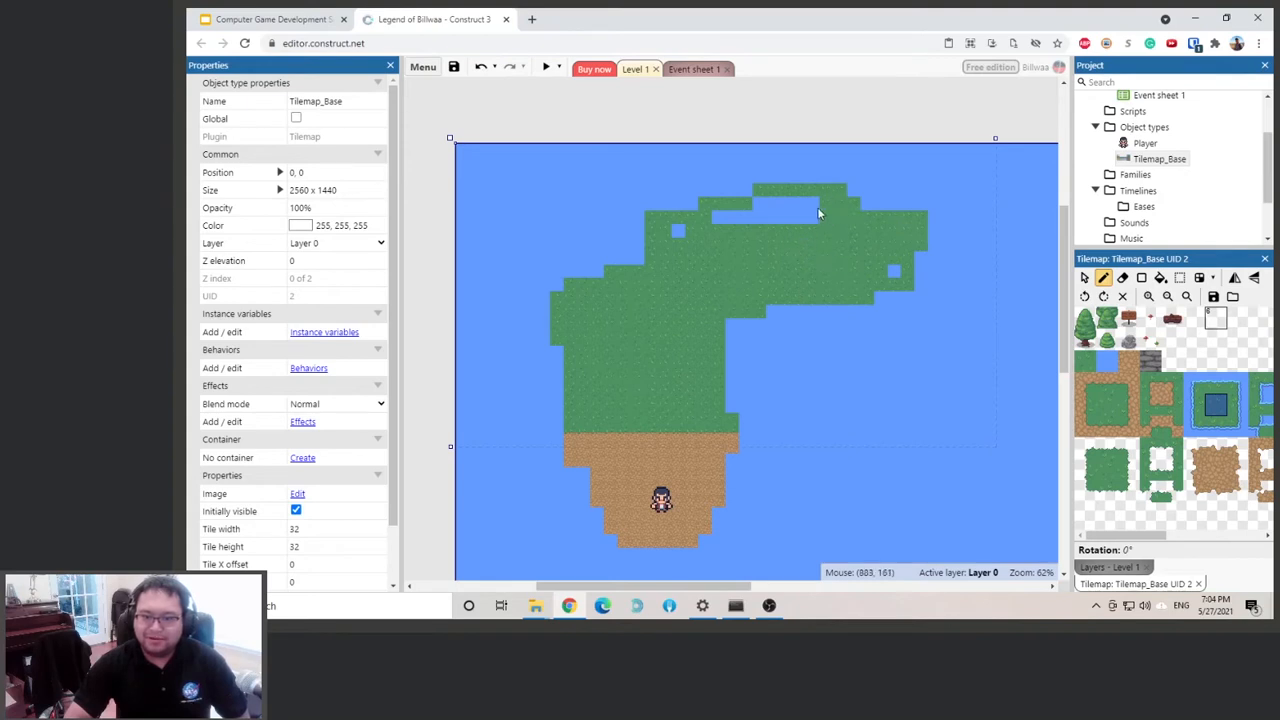
pyautogui.click(727, 193)
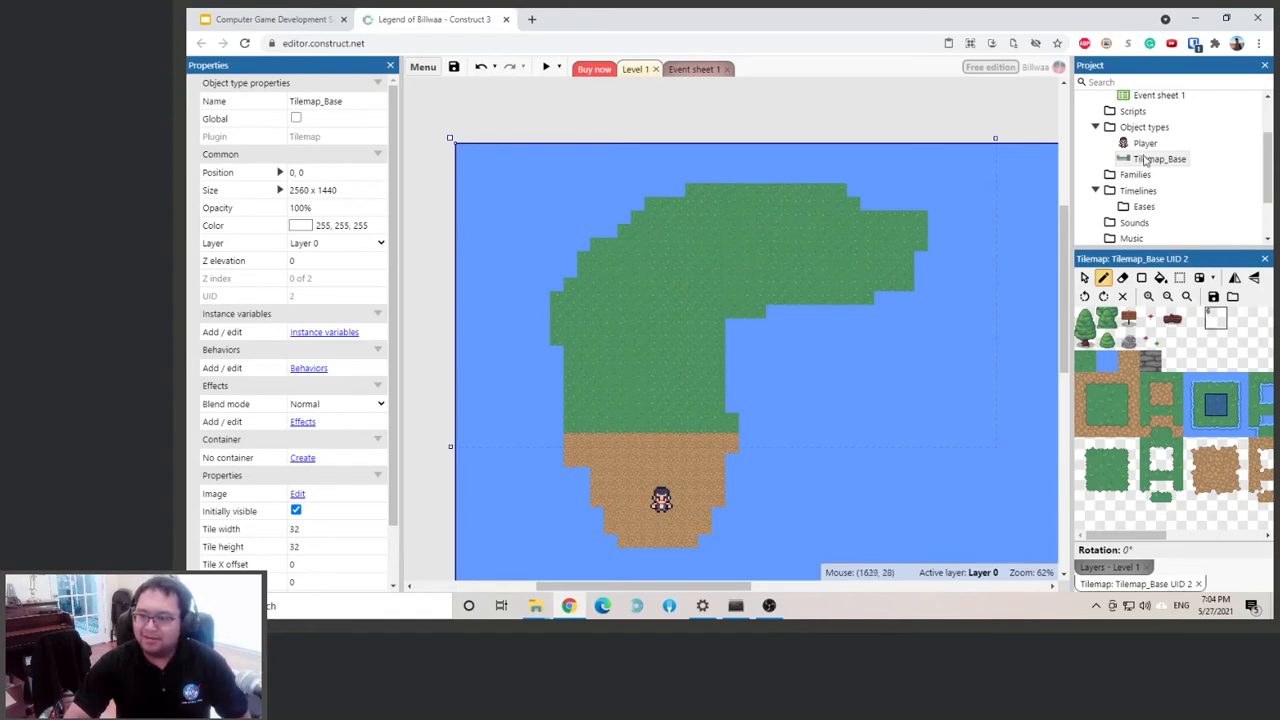
pyautogui.rightClick(660, 300)
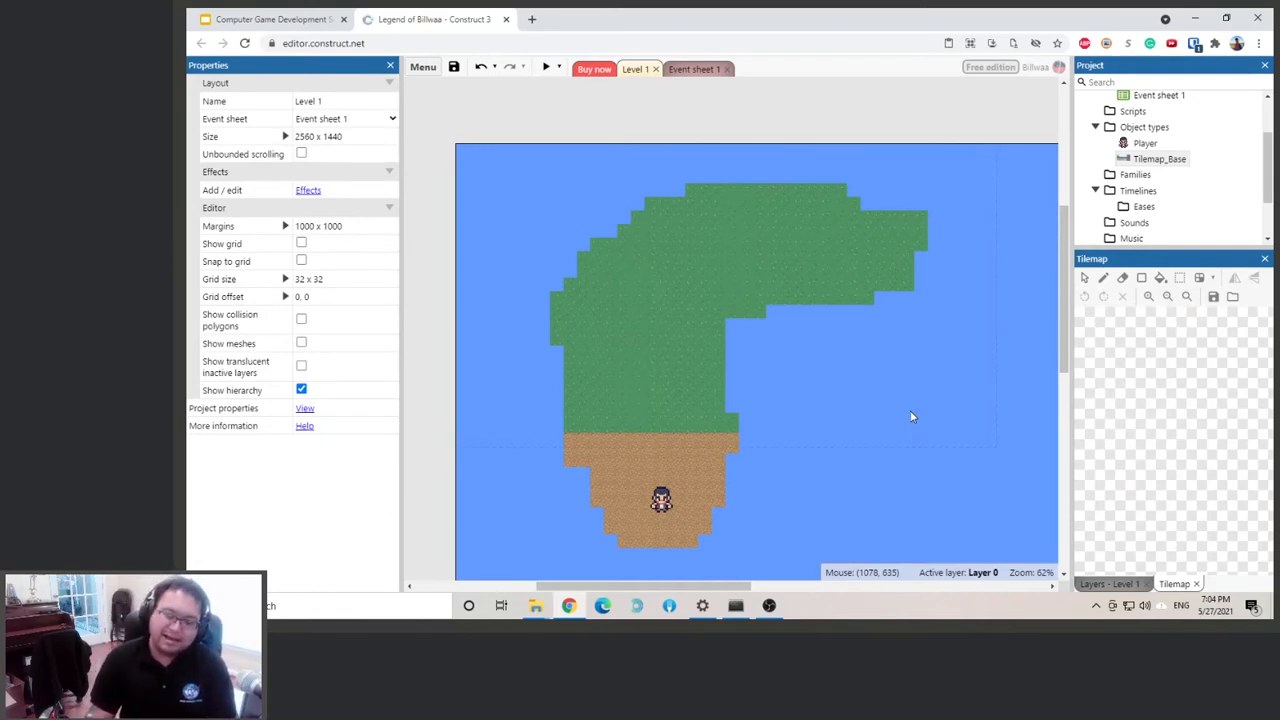
pyautogui.moveTo(1273, 494)
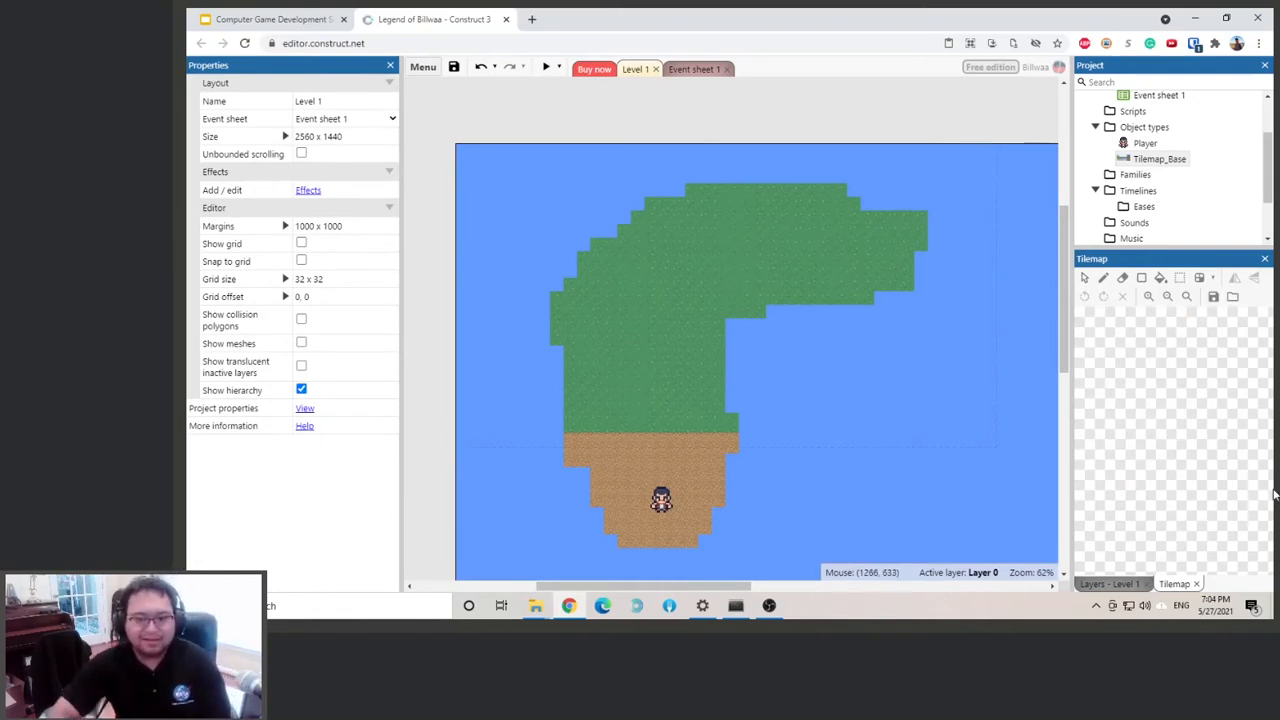
pyautogui.moveTo(735, 243)
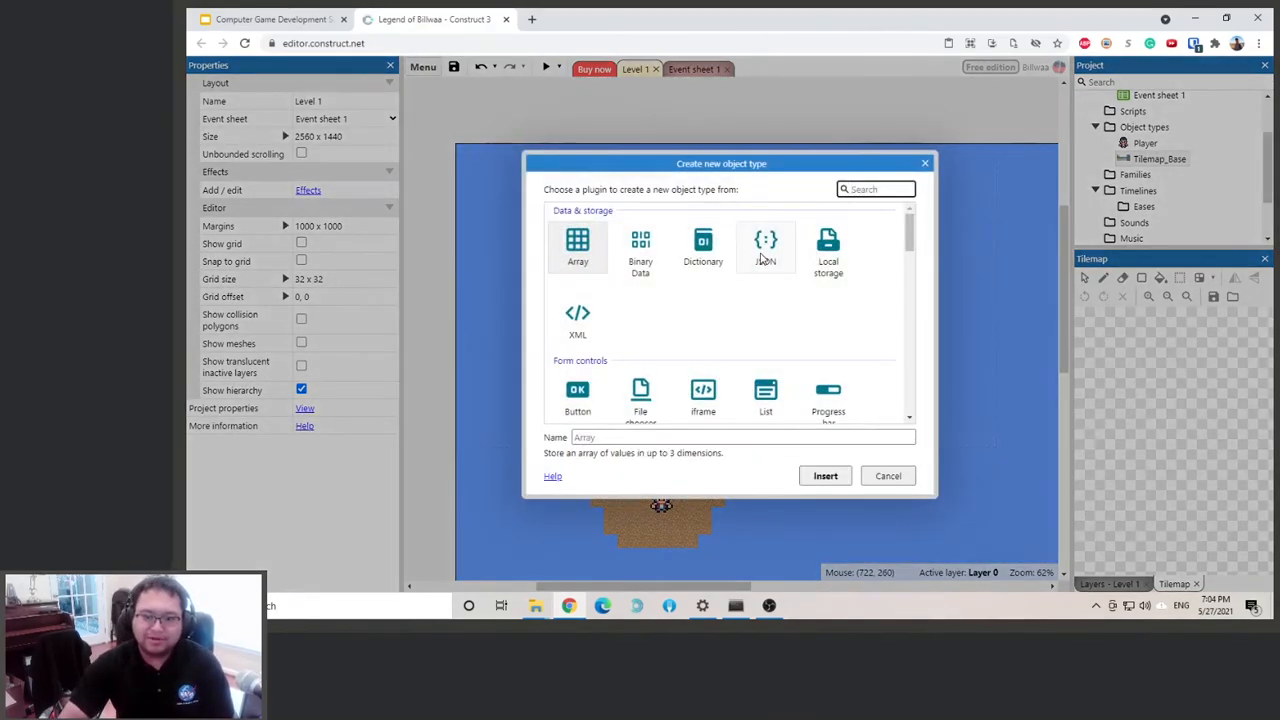
# Insert a new Tilemap object type from the General category into Level 1
pyautogui.scroll(-3)
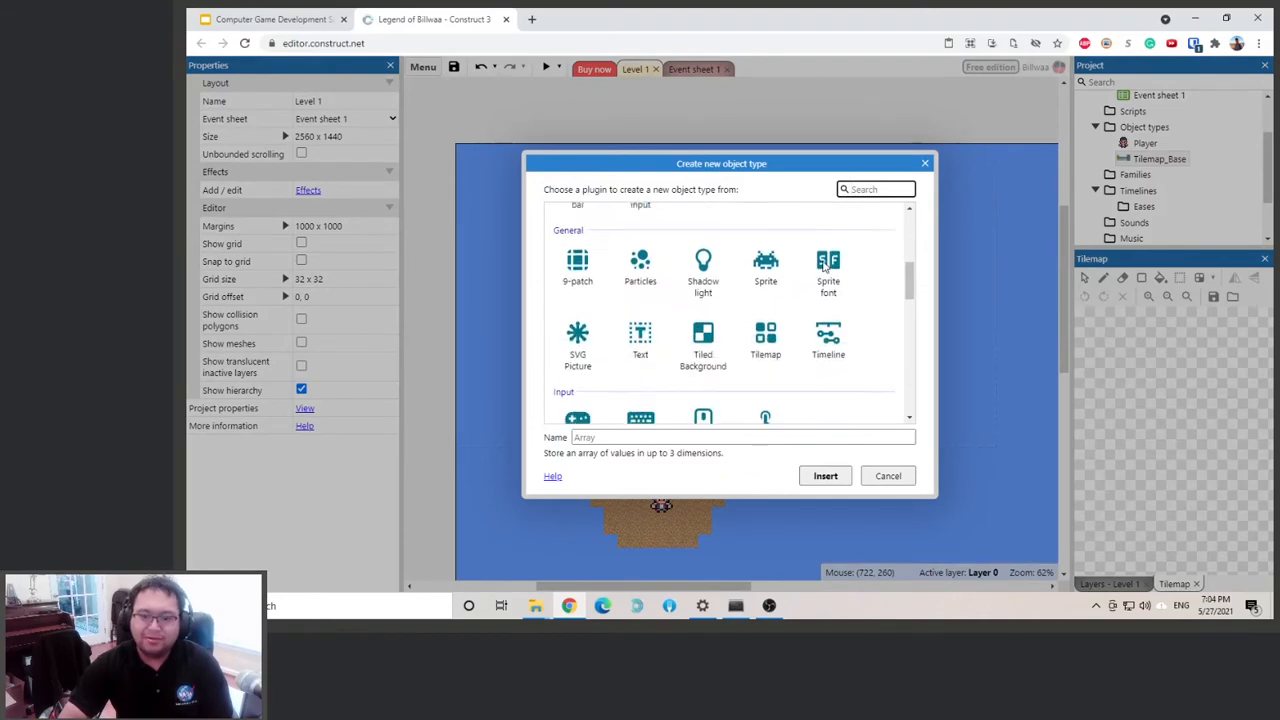
pyautogui.click(765, 360)
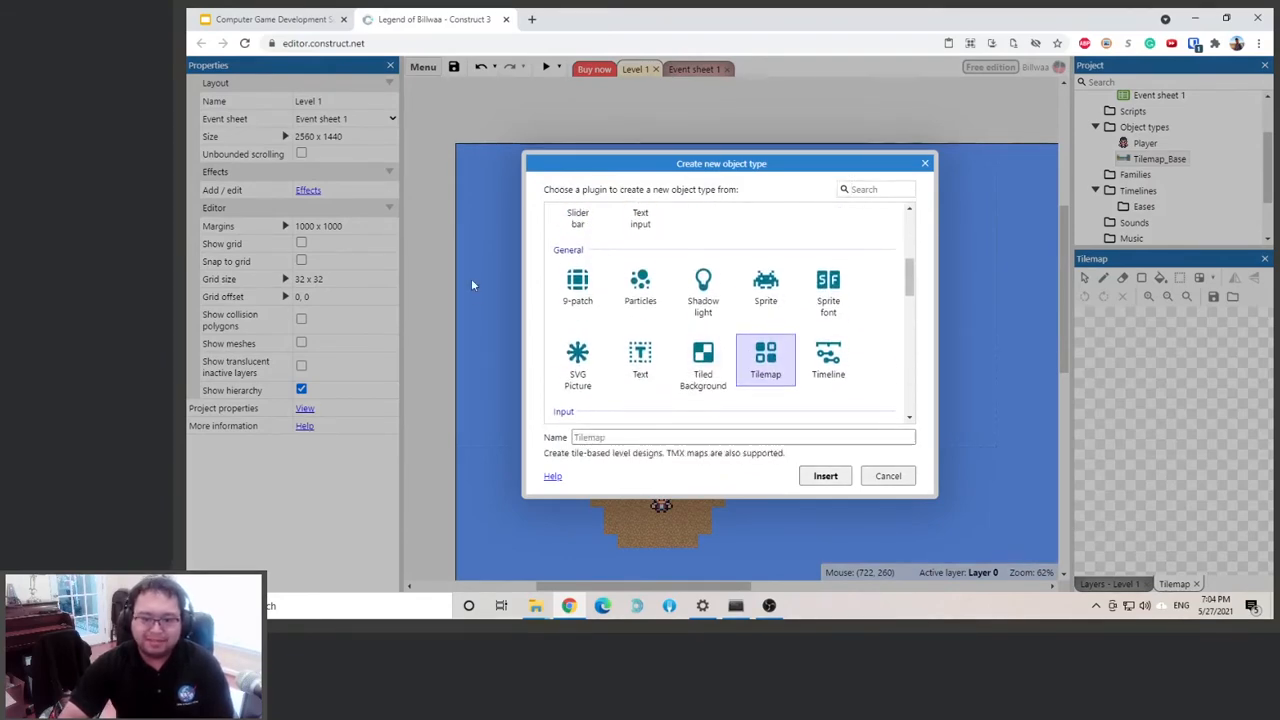
pyautogui.click(825, 475)
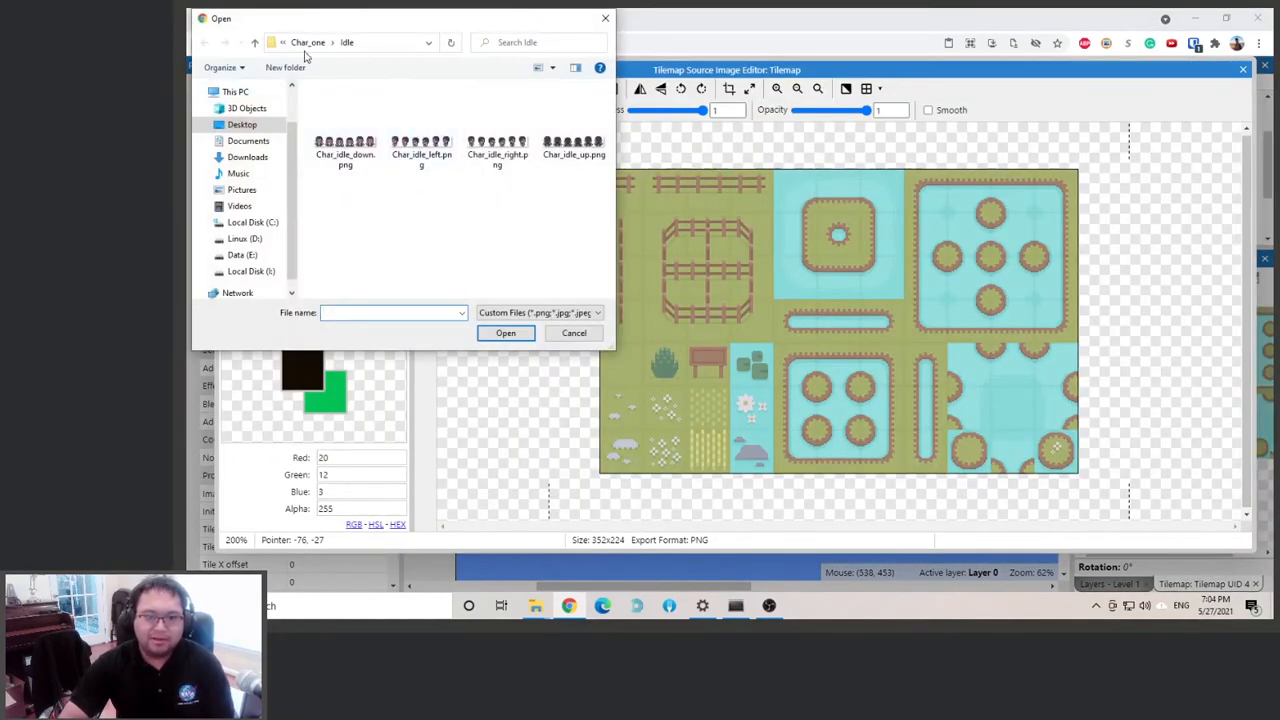
# Load RPG Nature Tileset.png from the Asset folder as the new tilemap's image
pyautogui.click(308, 42)
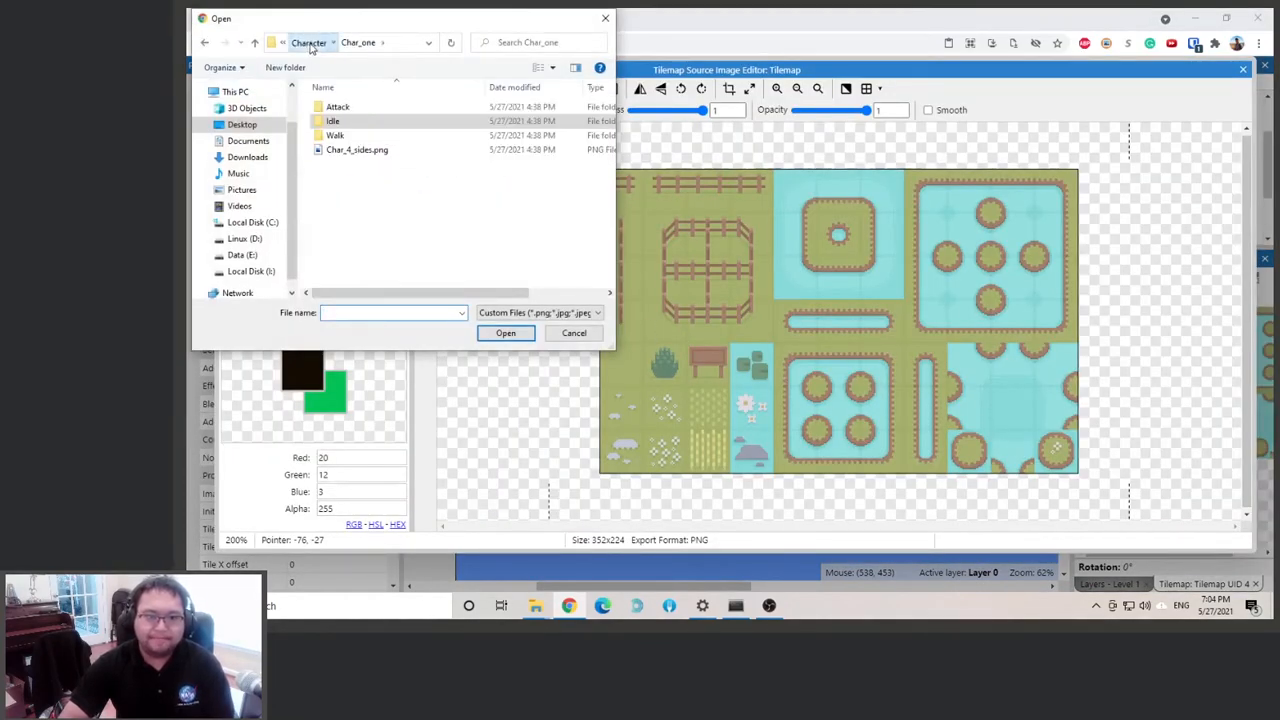
pyautogui.click(299, 42)
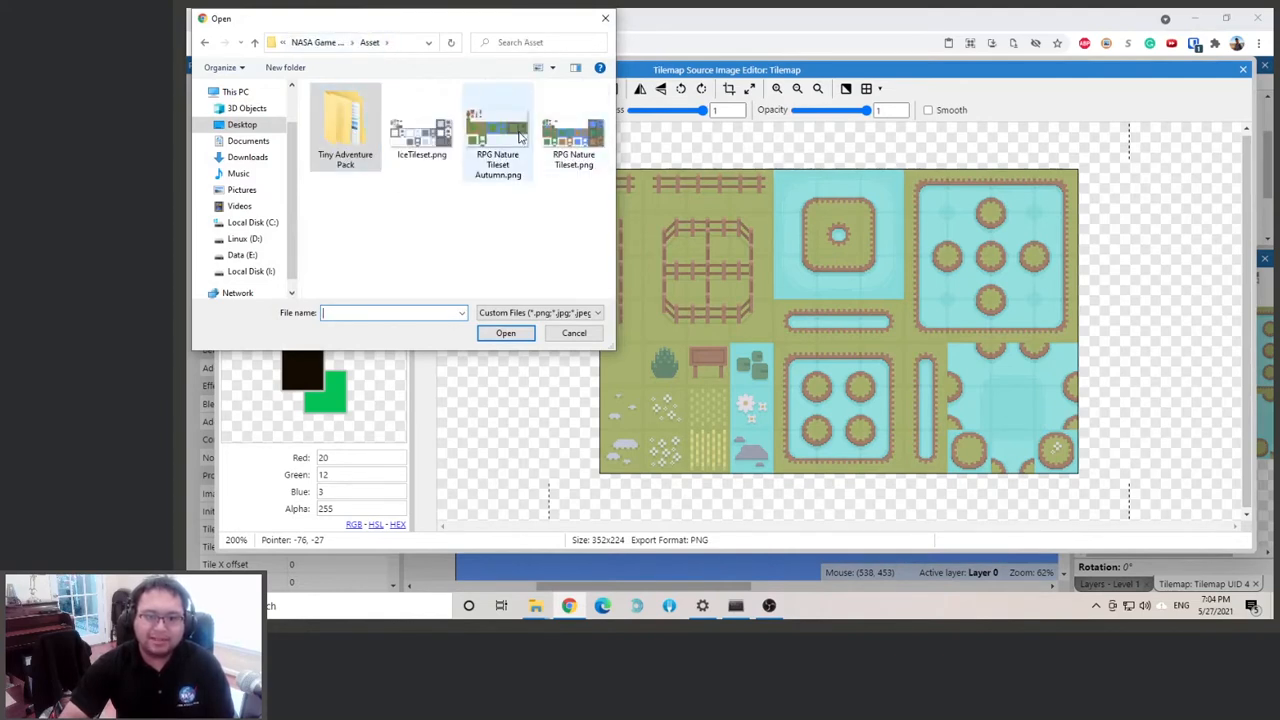
pyautogui.click(573, 130)
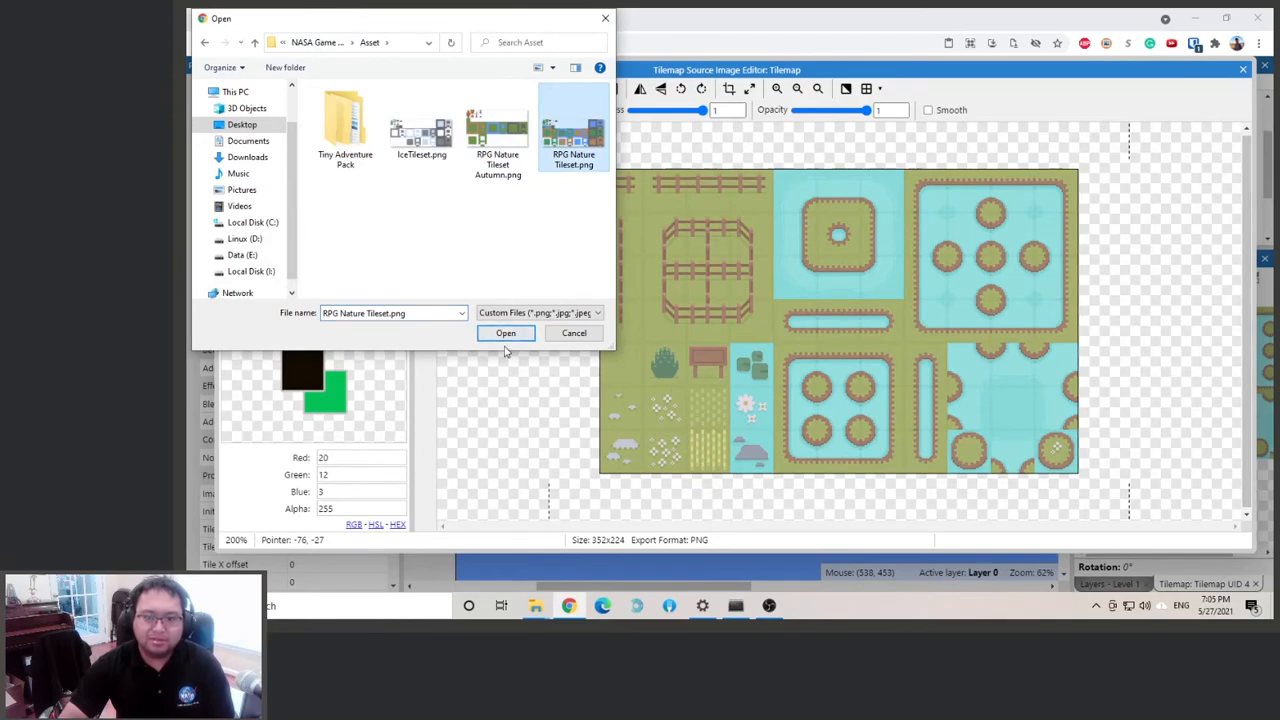
pyautogui.click(505, 332)
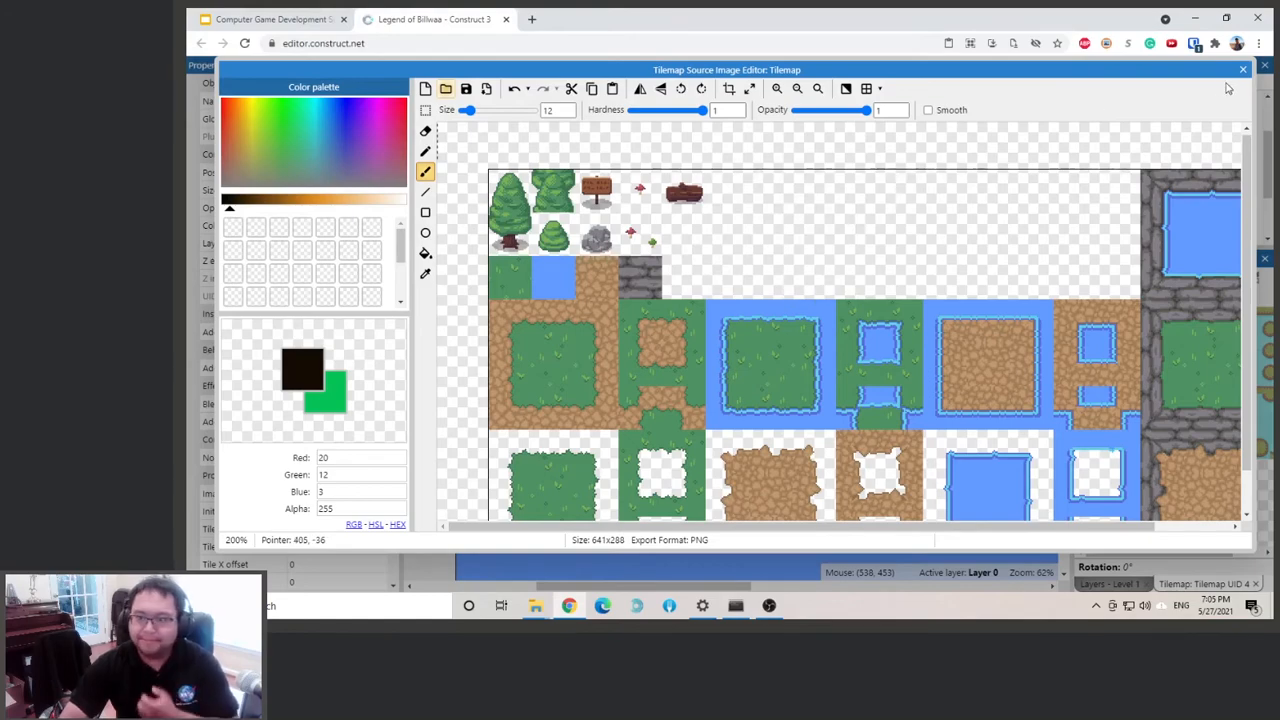
# Paint a row of pine trees above the dirt and a tree cluster on the upper-right grass
pyautogui.click(1243, 69)
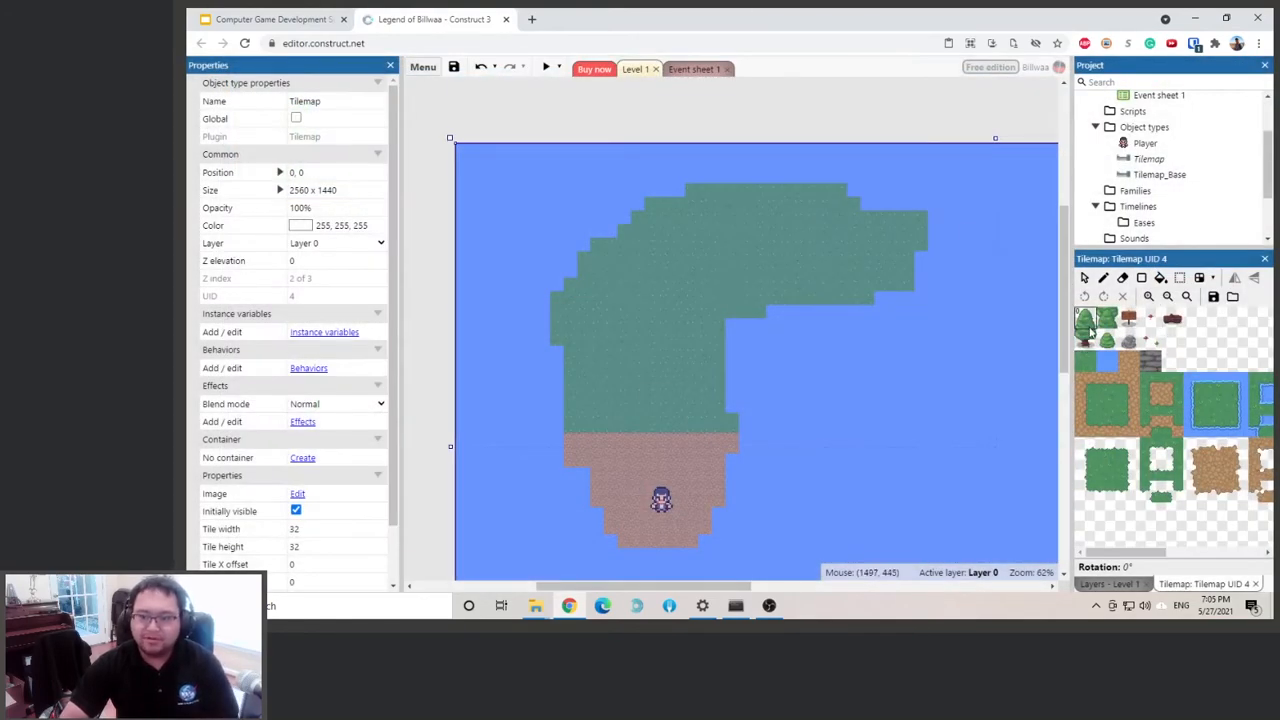
pyautogui.moveTo(984, 364)
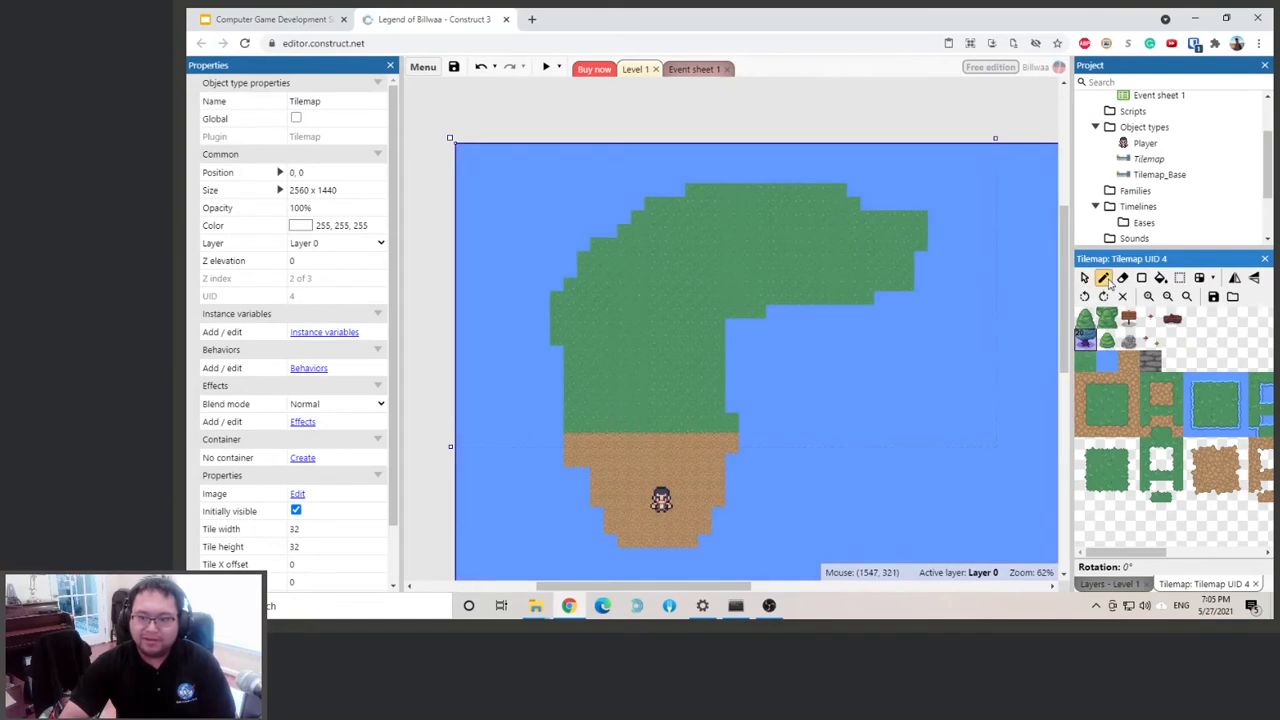
pyautogui.moveTo(605, 420)
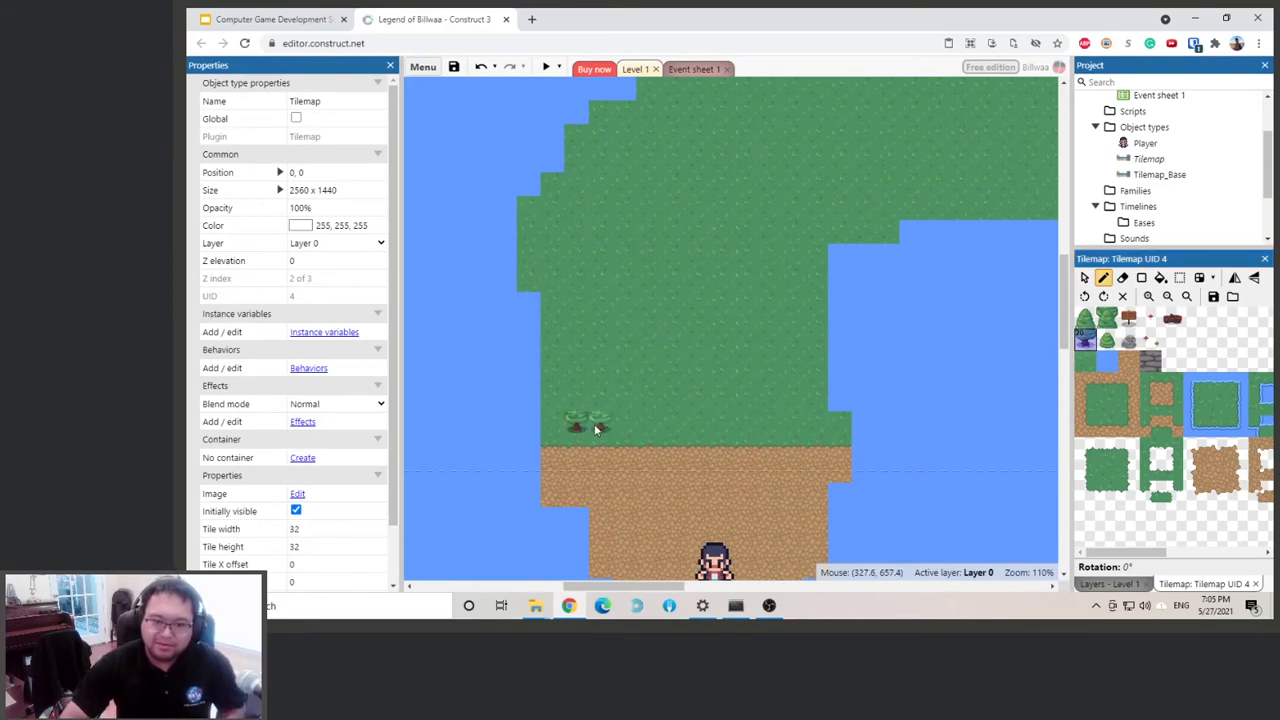
pyautogui.moveTo(571, 423); pyautogui.dragTo(681, 423)
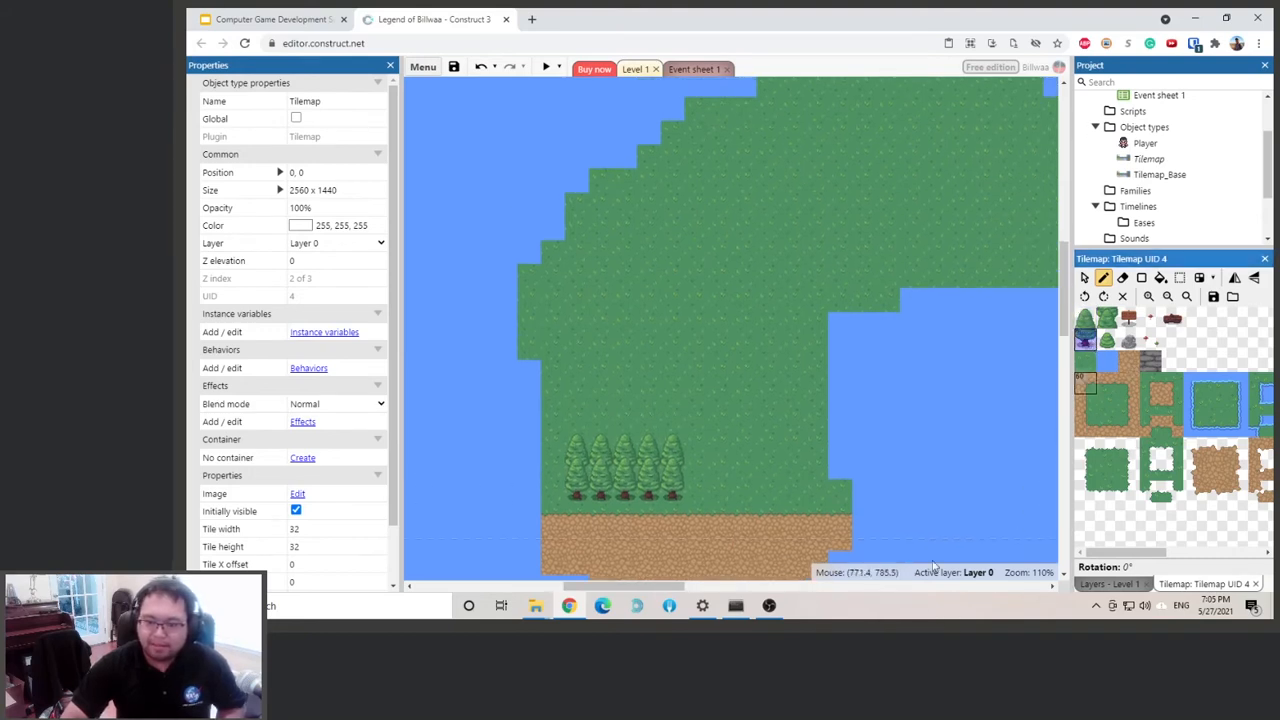
pyautogui.click(790, 325)
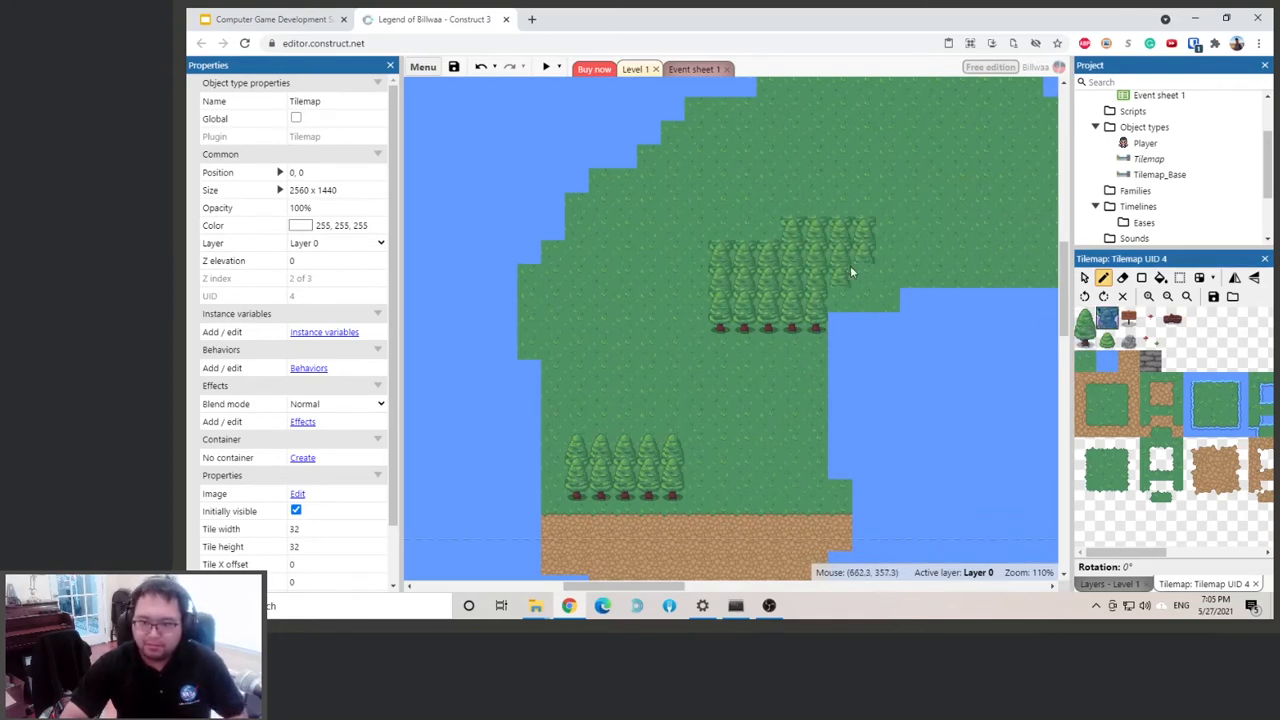
pyautogui.click(900, 250)
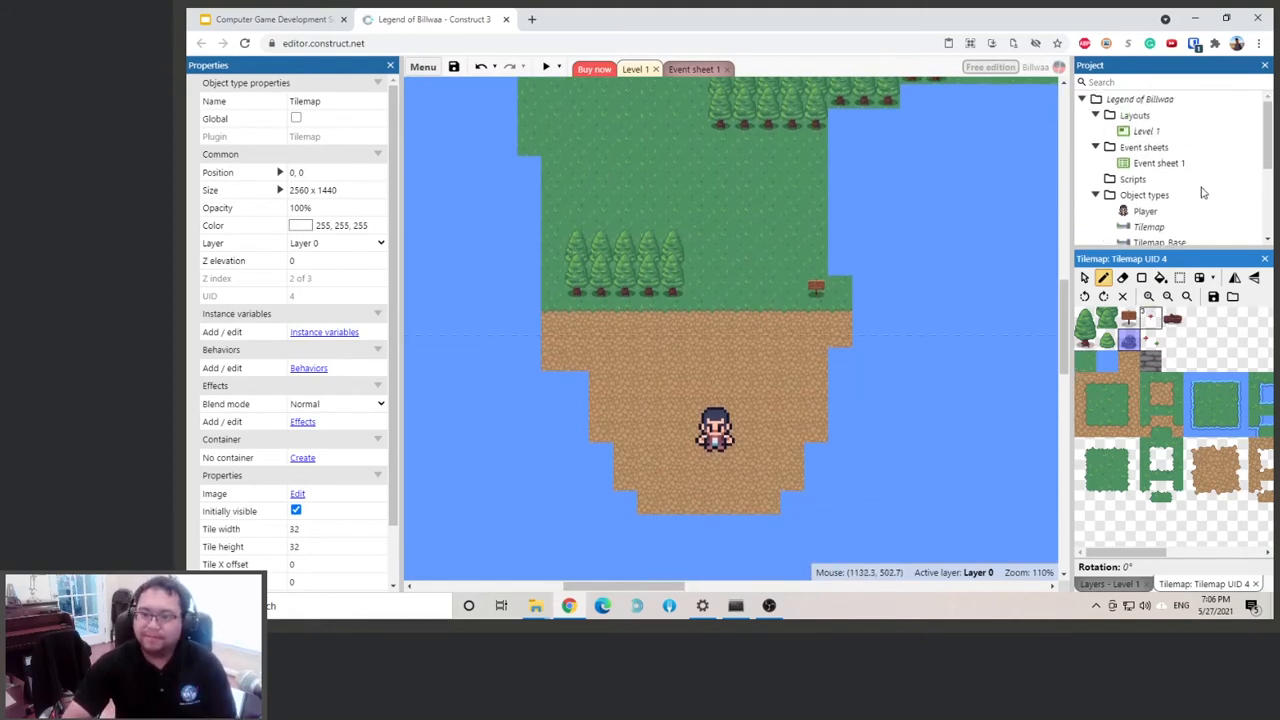
# Rename the tree tilemap object type to Tilemap_Solid, keeping Tilemap_Base as the other
pyautogui.click(1159, 174)
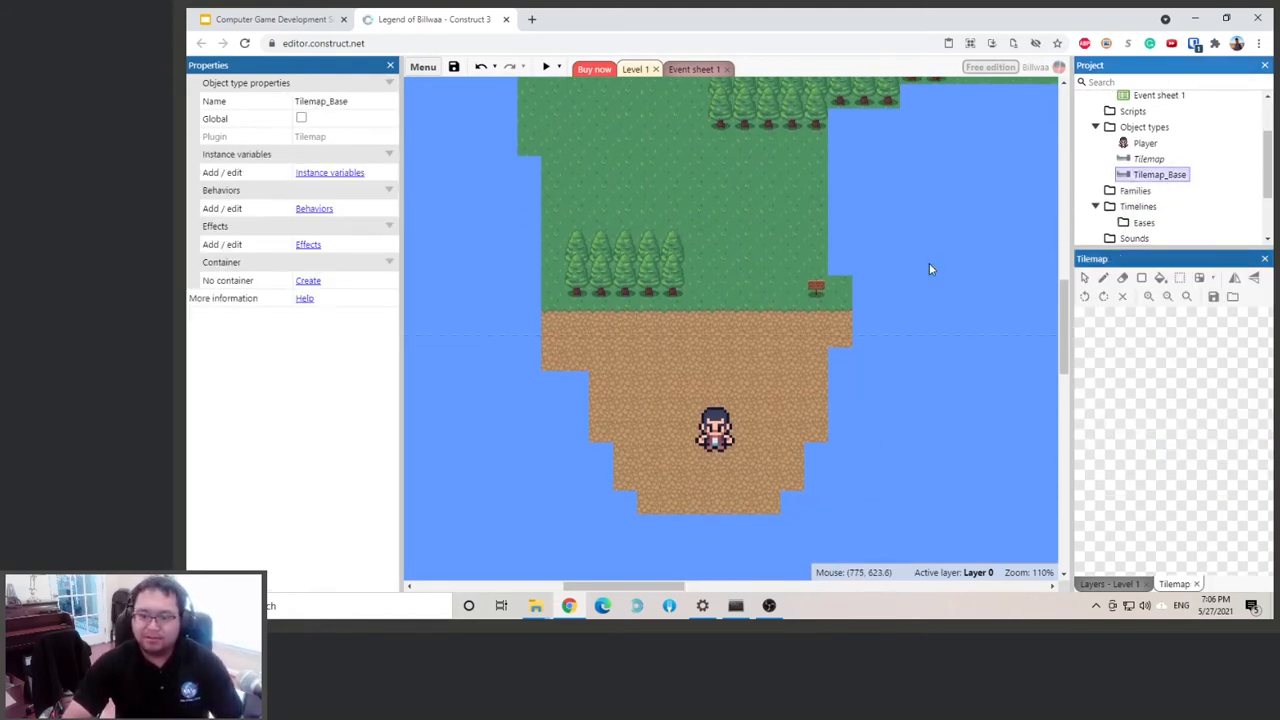
pyautogui.doubleClick(1160, 174)
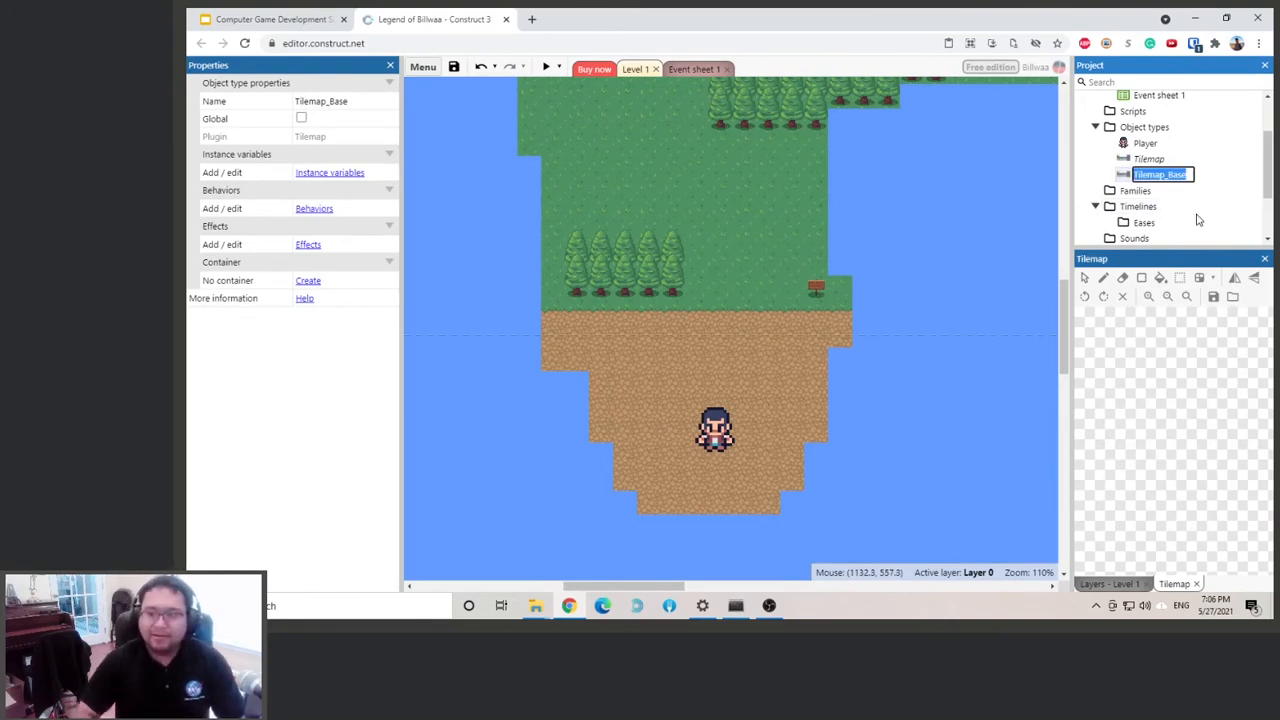
pyautogui.click(1148, 158)
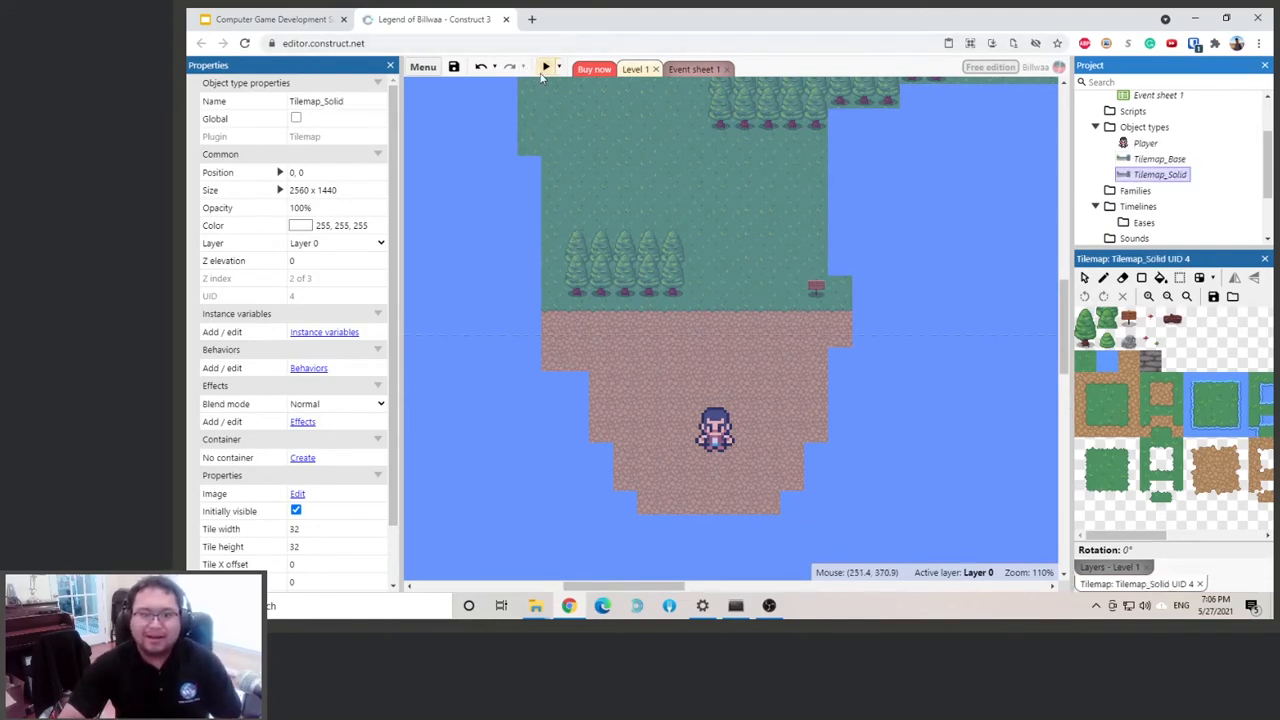
pyautogui.click(546, 67)
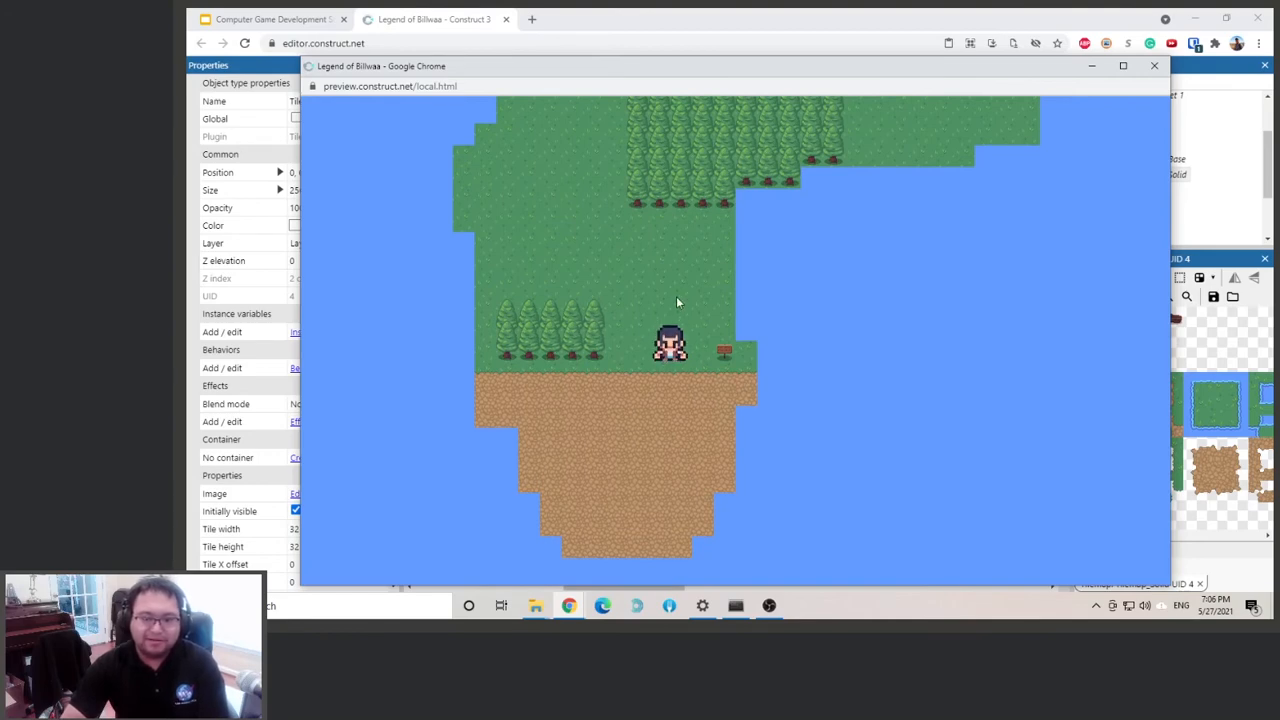
pyautogui.click(1154, 65)
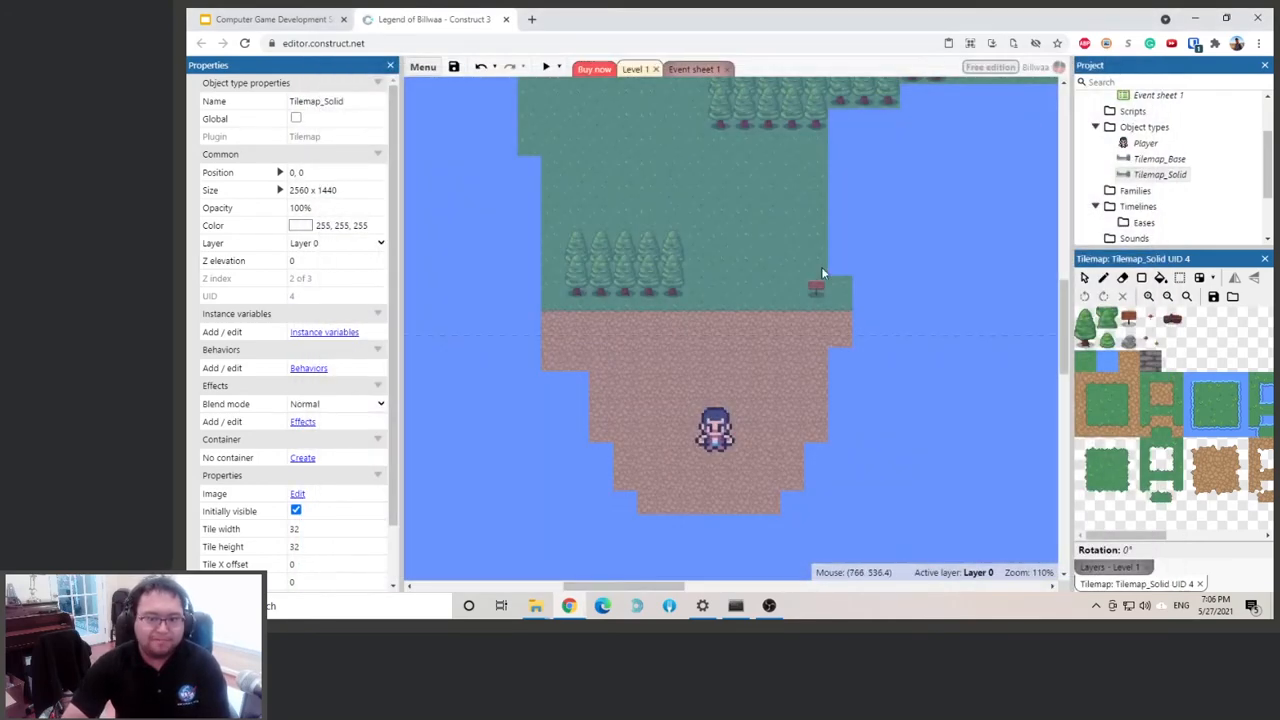
# Add the Solid behavior to Tilemap_Solid through its Behaviors list
pyautogui.click(1159, 159)
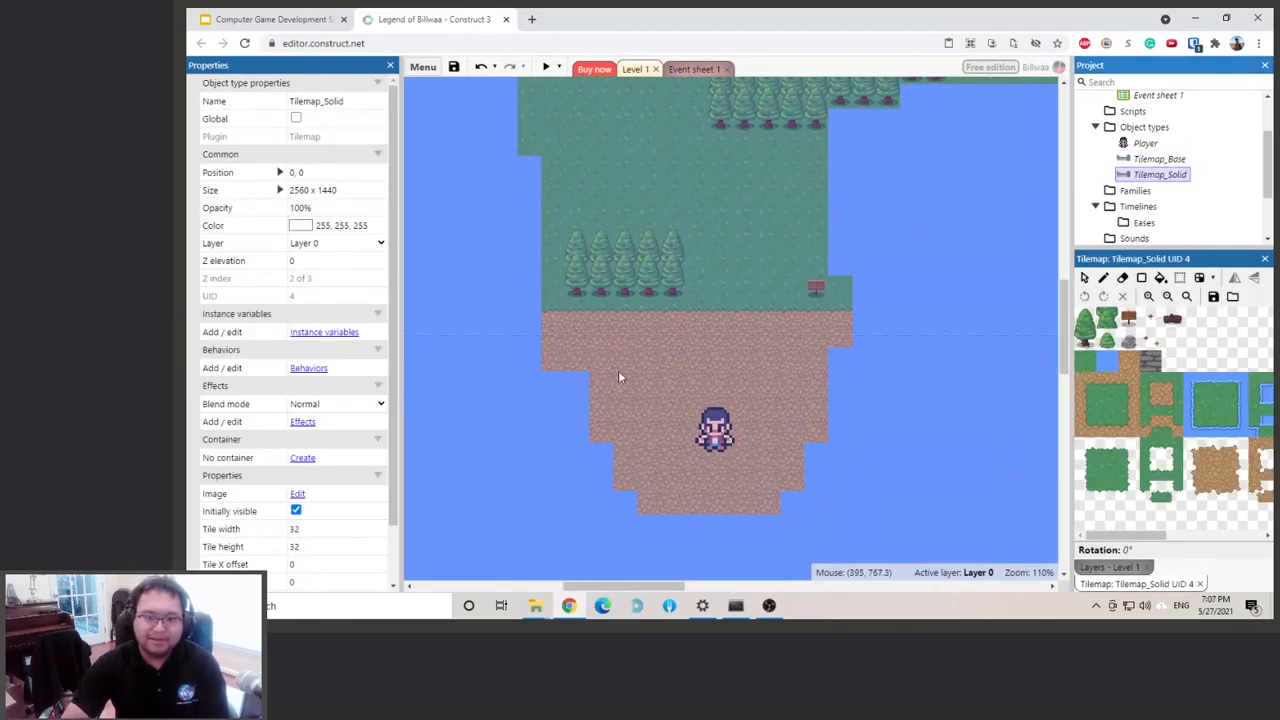
pyautogui.click(308, 367)
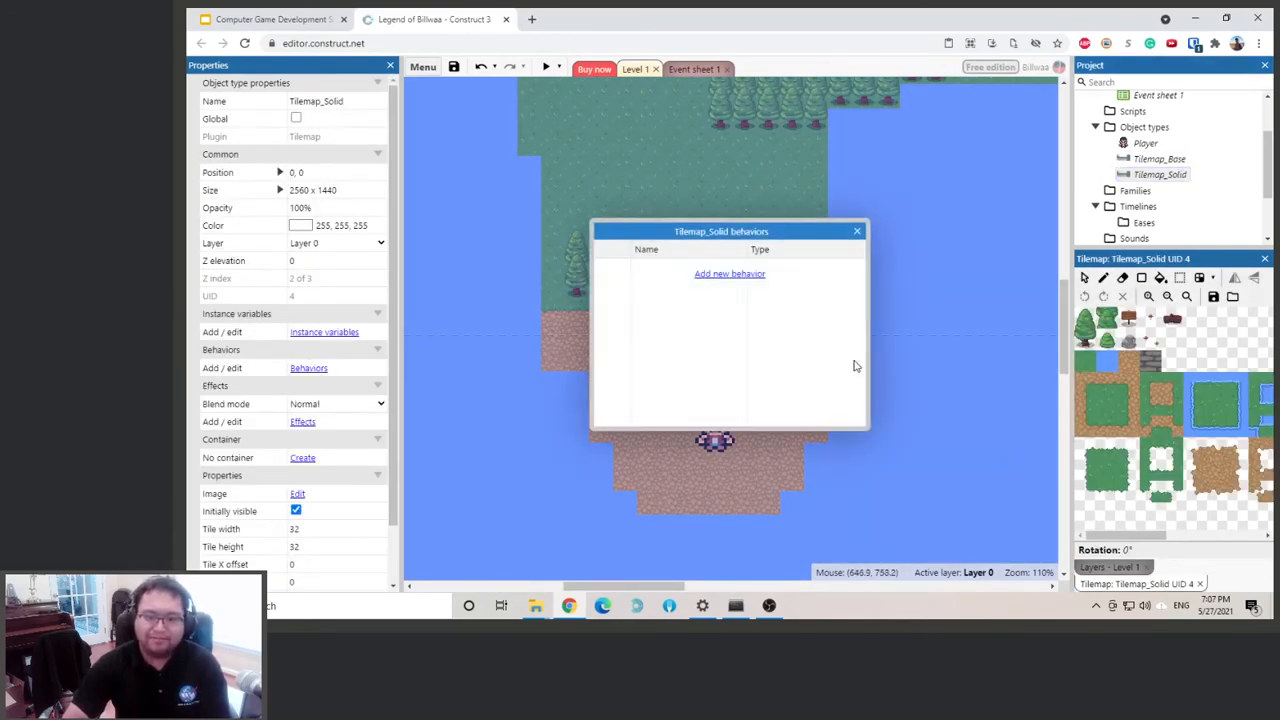
pyautogui.click(730, 273)
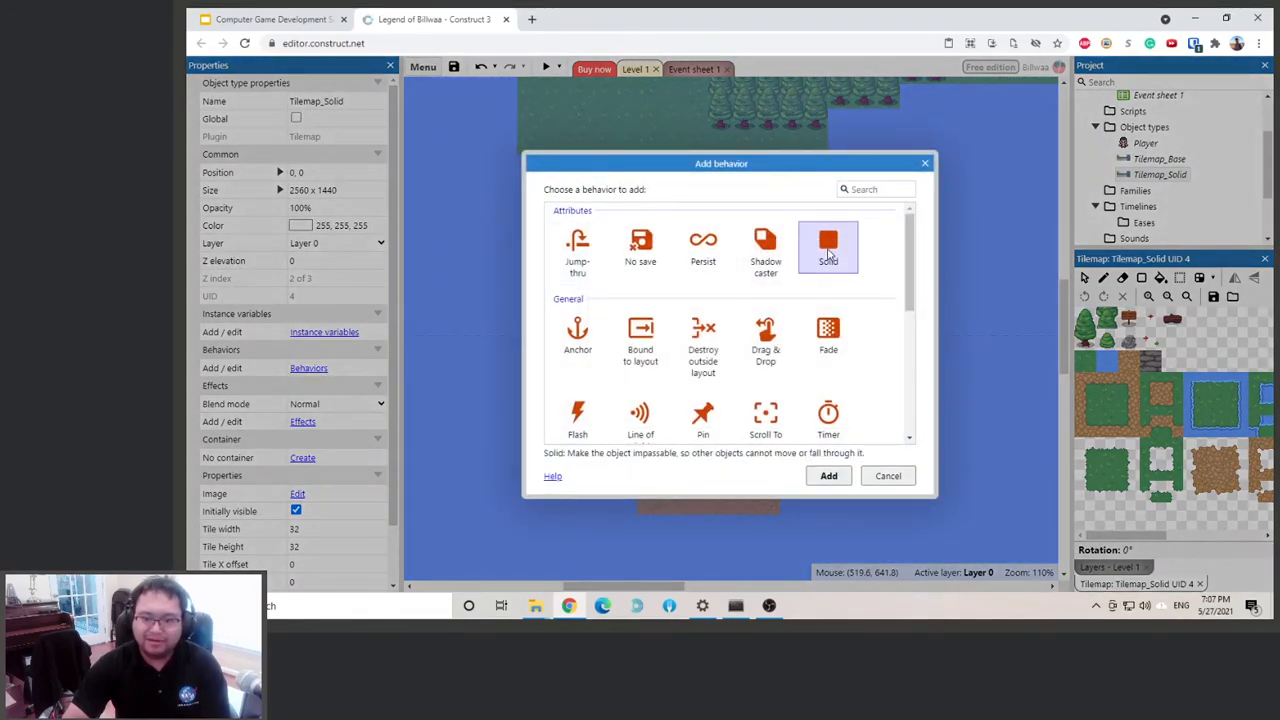
pyautogui.click(828, 475)
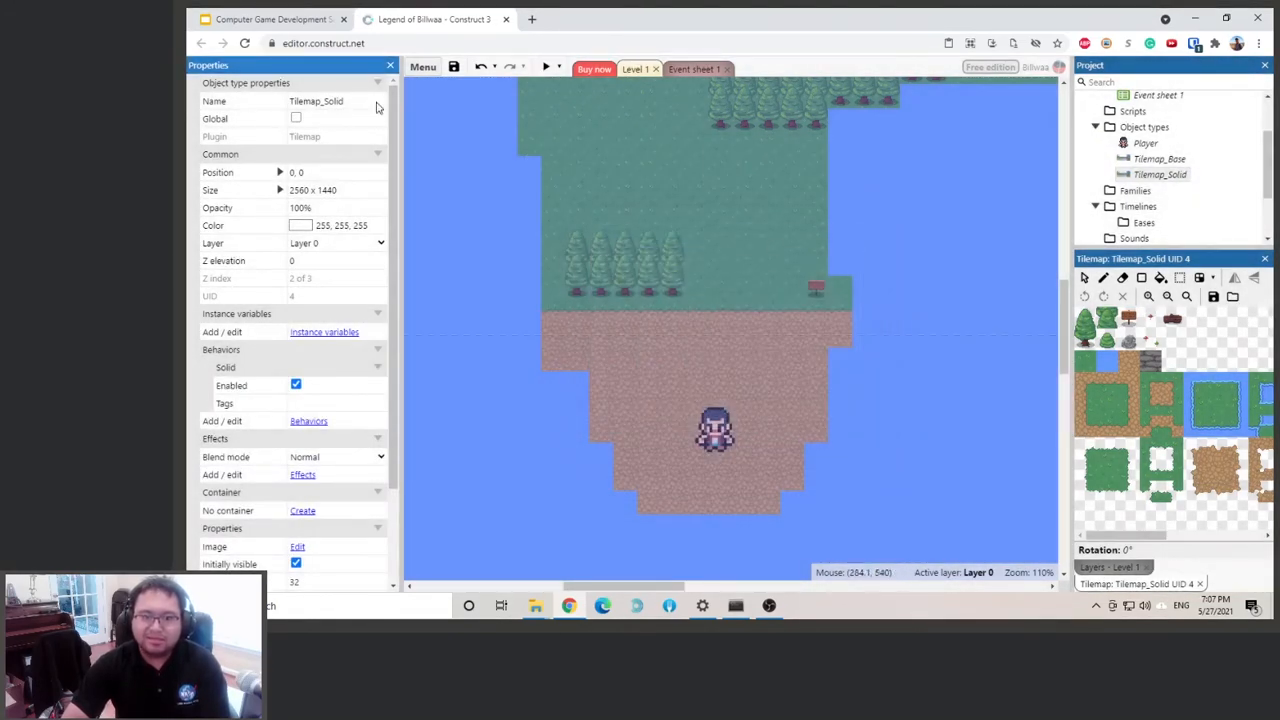
pyautogui.click(546, 67)
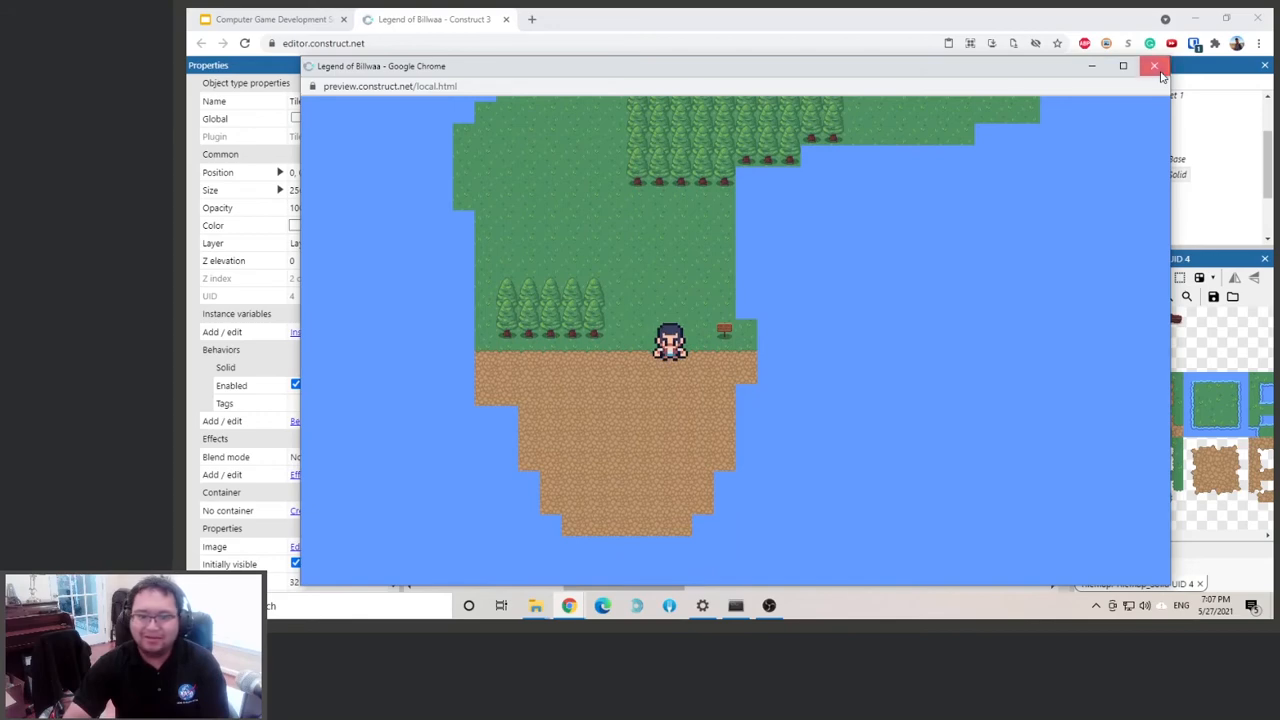
pyautogui.click(1154, 65)
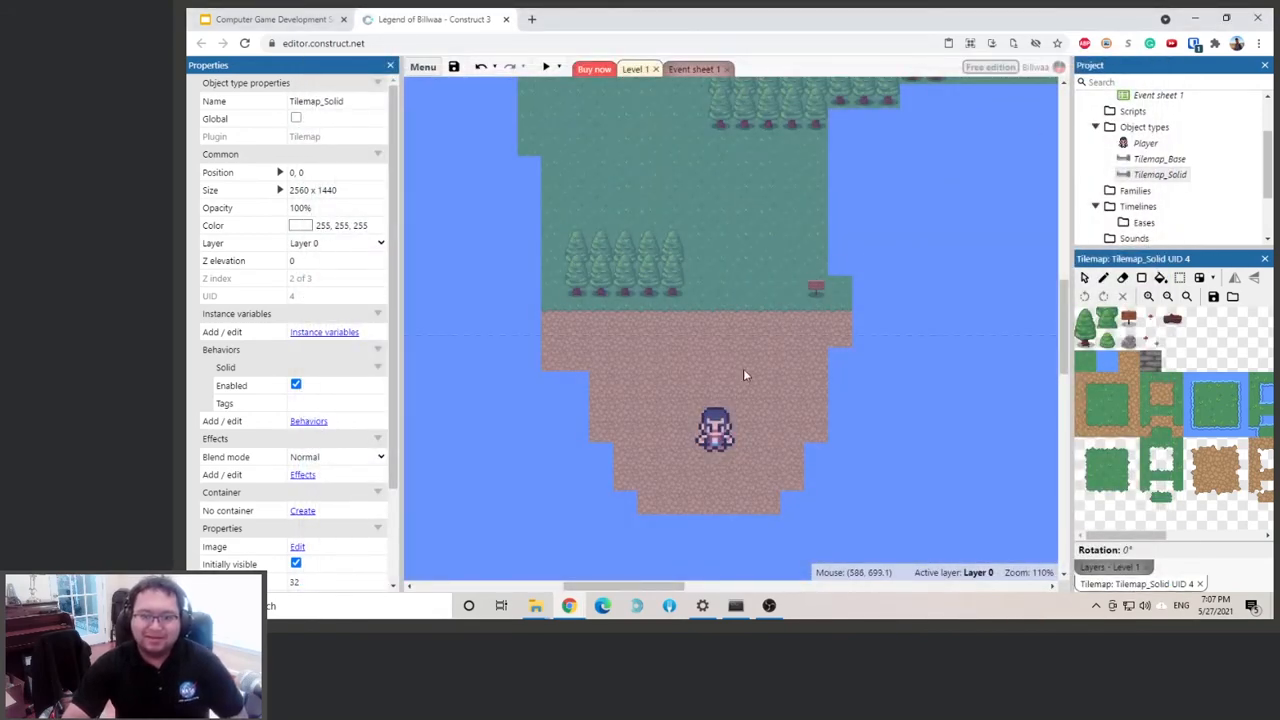
pyautogui.moveTo(779, 378)
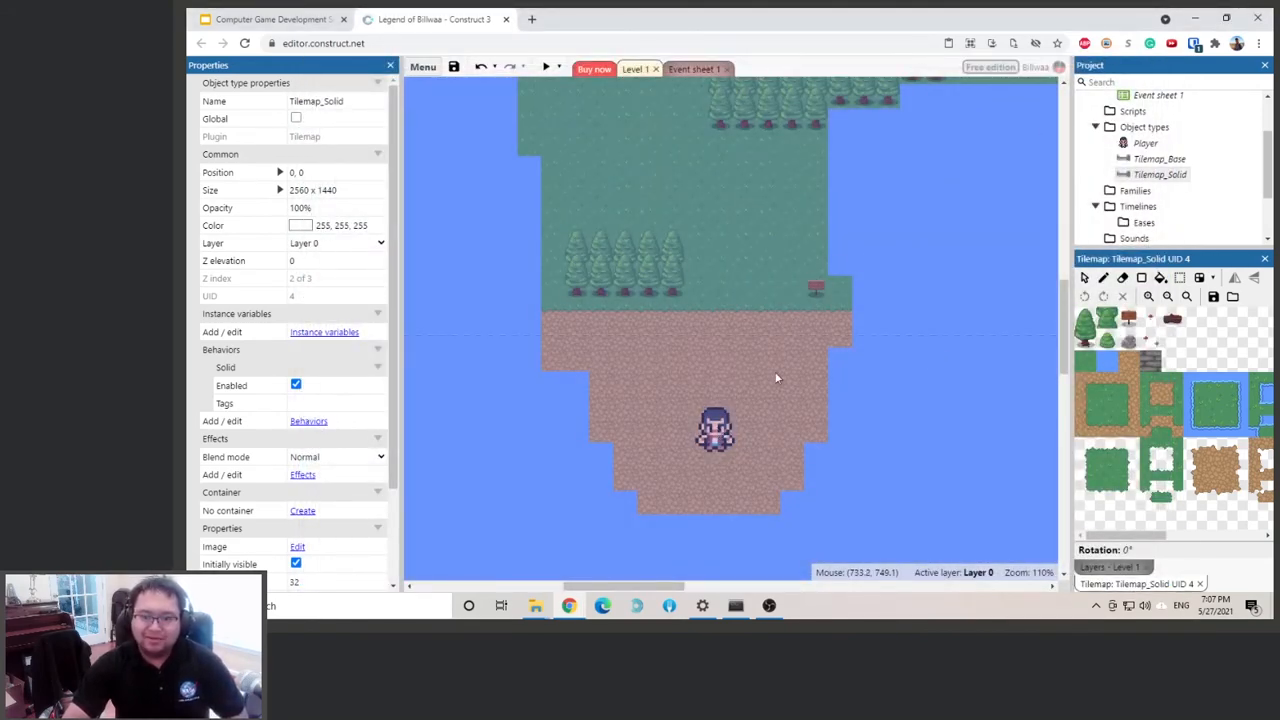
# Zoom the Level 1 layout view out to survey the island
pyautogui.scroll(-3)
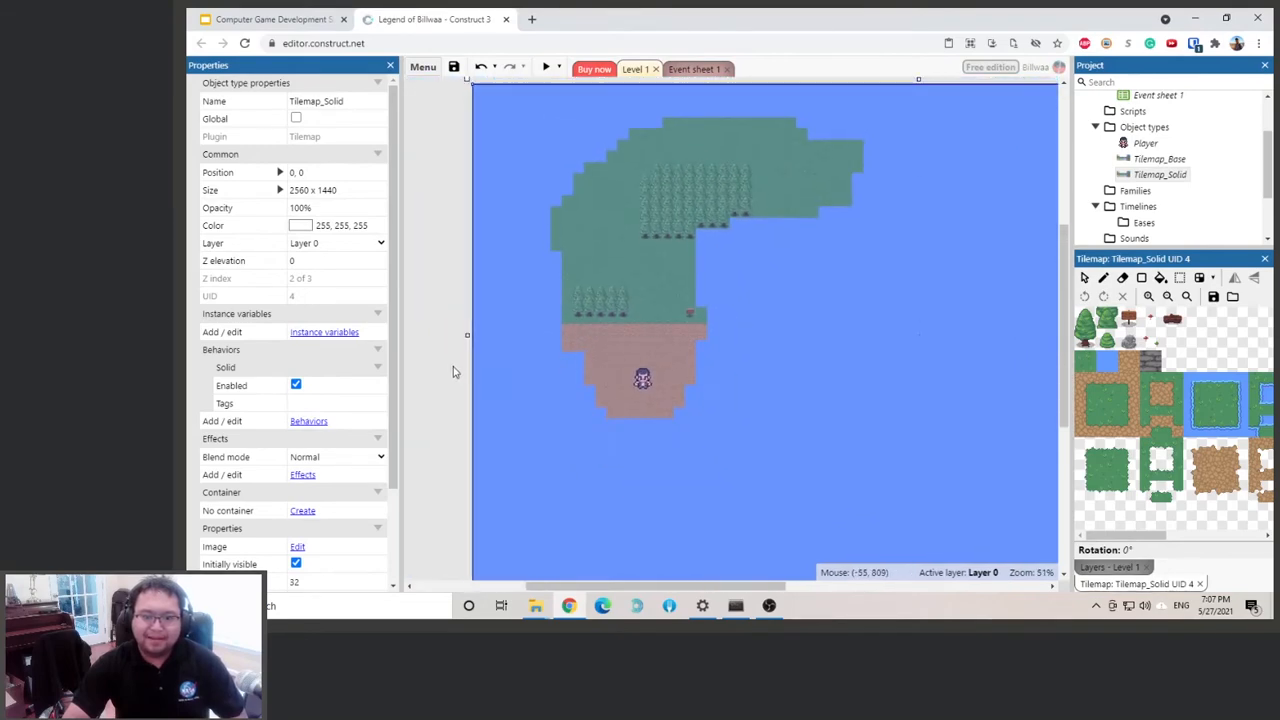
pyautogui.scroll(-3)
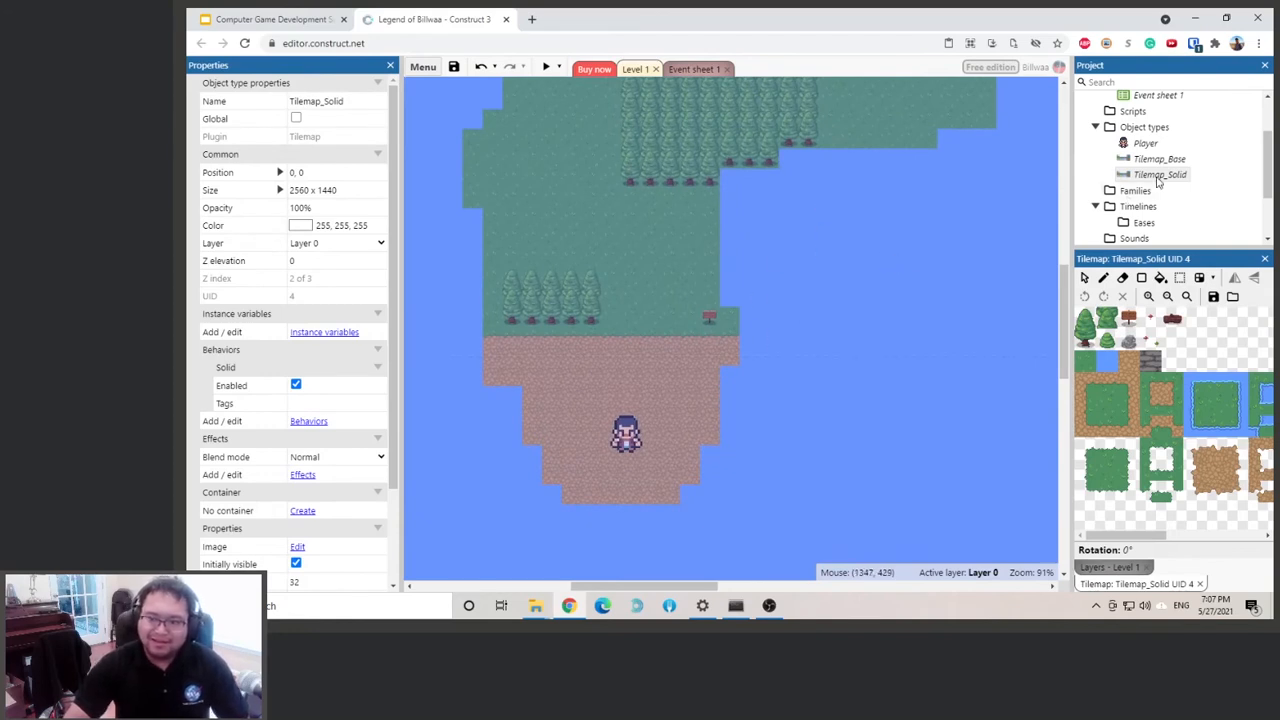
pyautogui.moveTo(1160, 182)
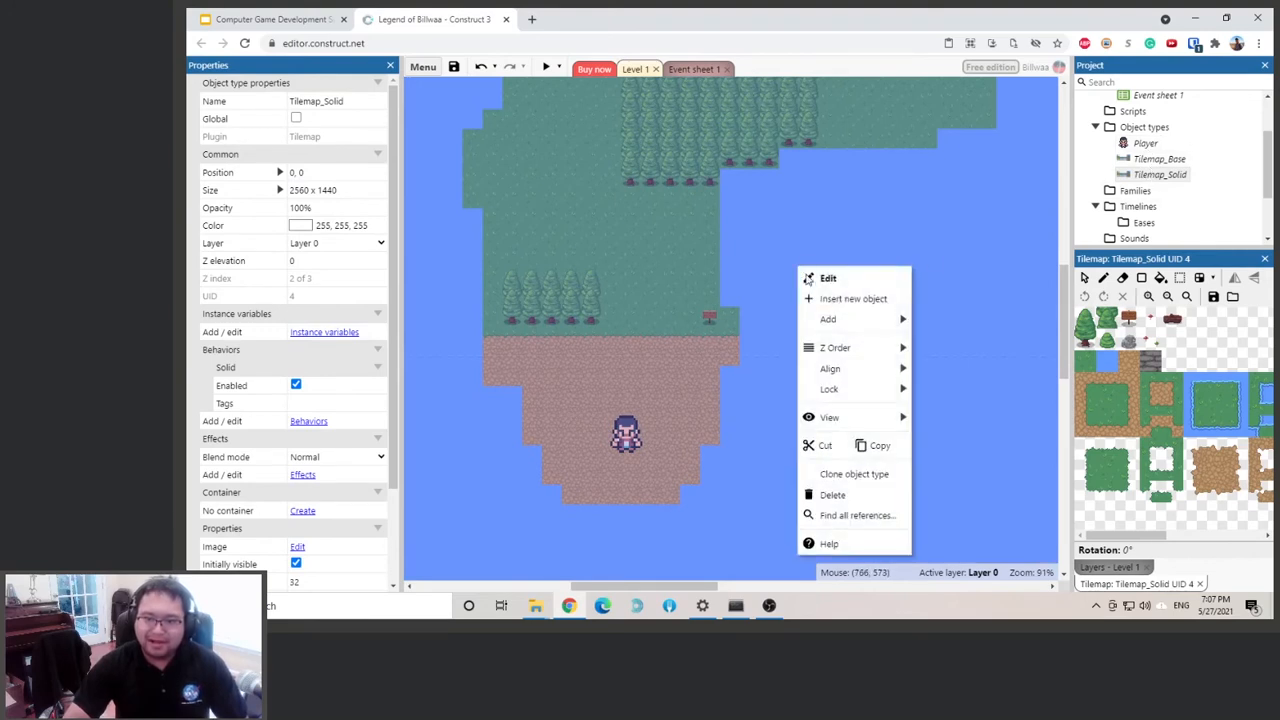
pyautogui.moveTo(828, 389)
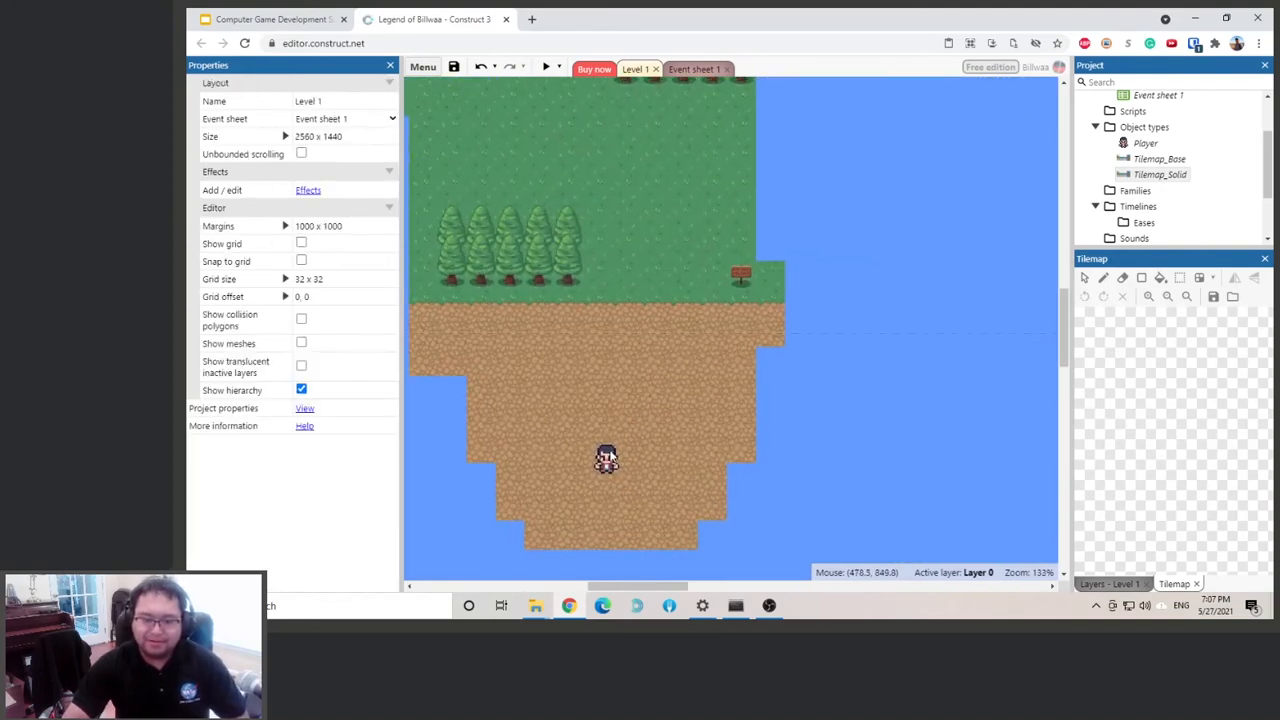
# Test-run Level 1 in Preview, then show Tilemap_Base's object properties
pyautogui.click(606, 459)
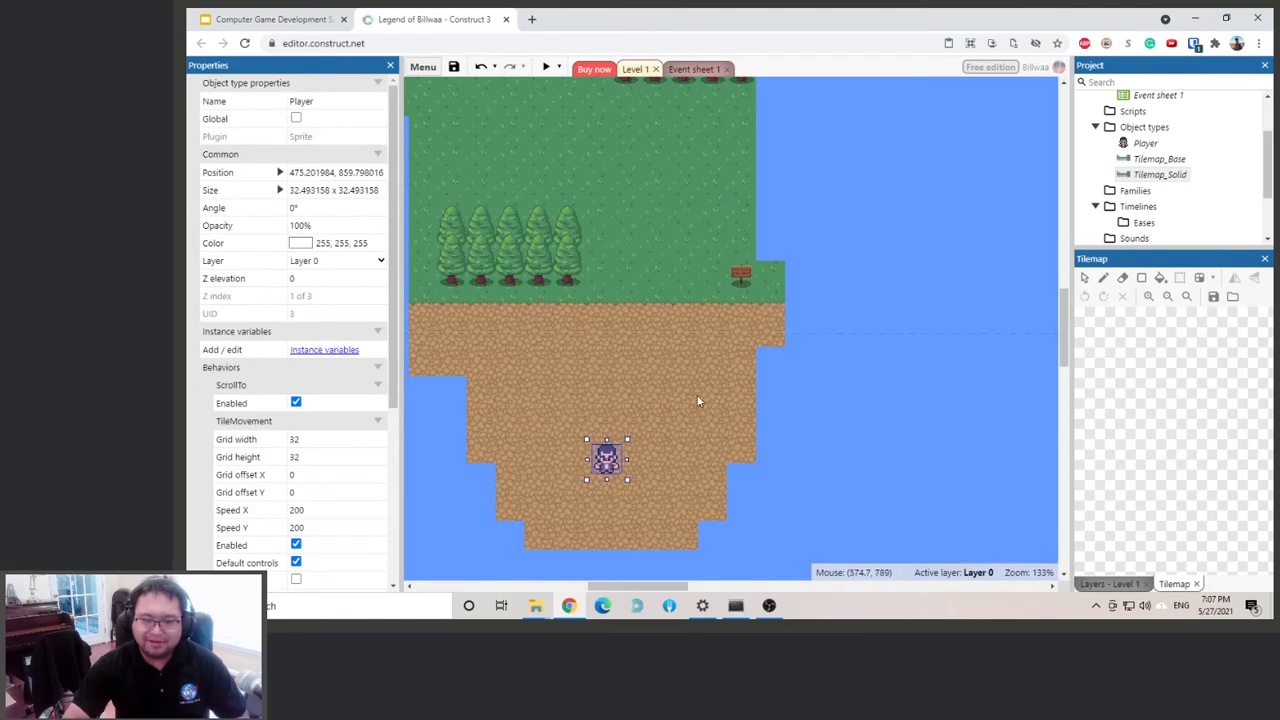
pyautogui.click(1159, 159)
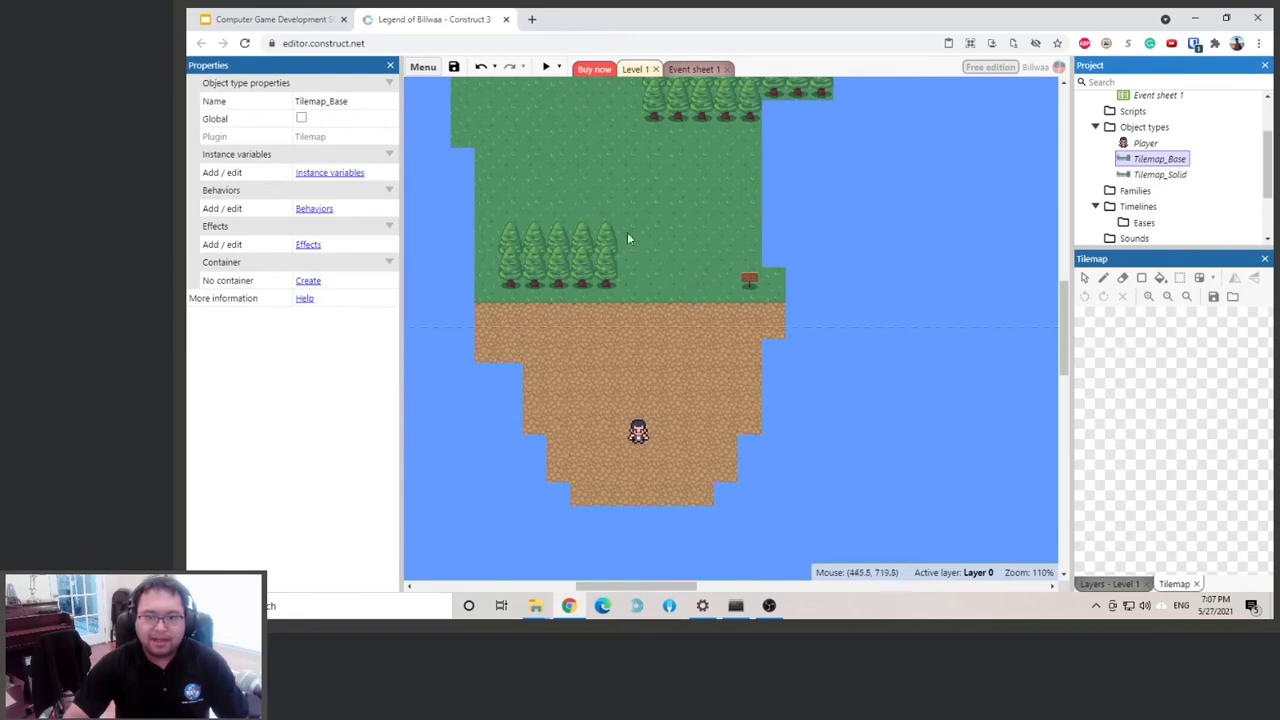
pyautogui.click(546, 66)
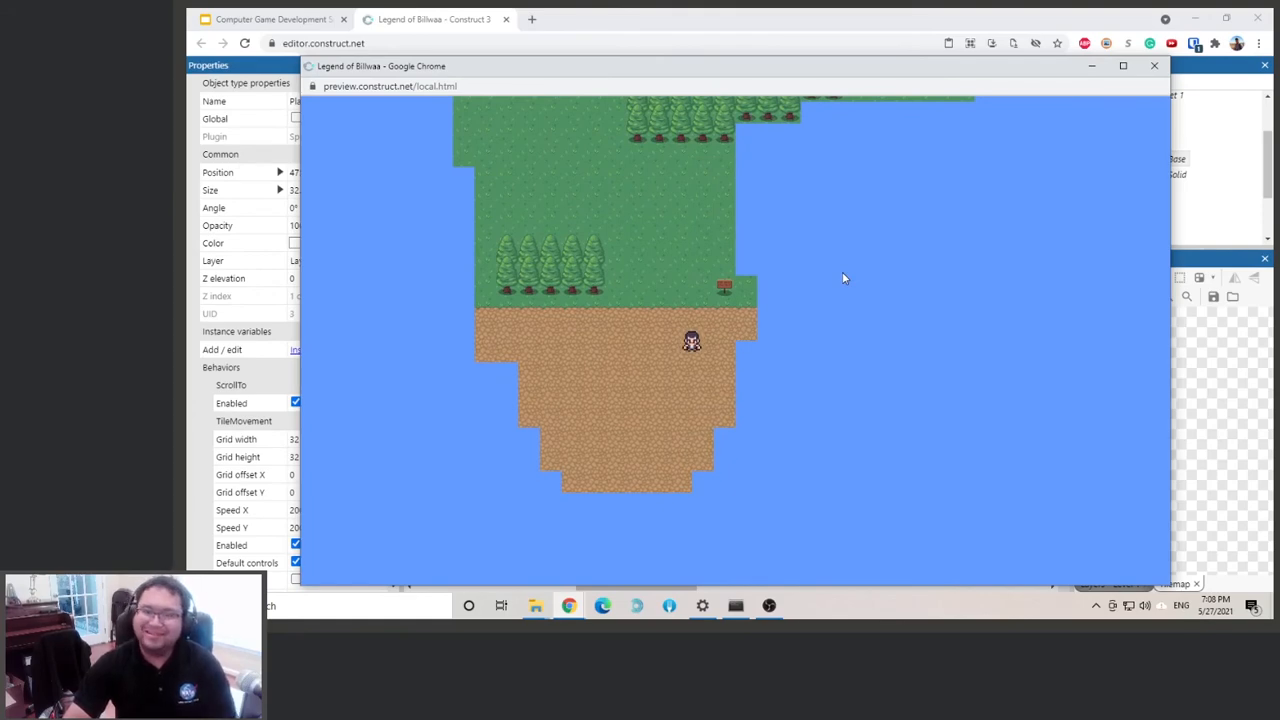
pyautogui.click(1154, 65)
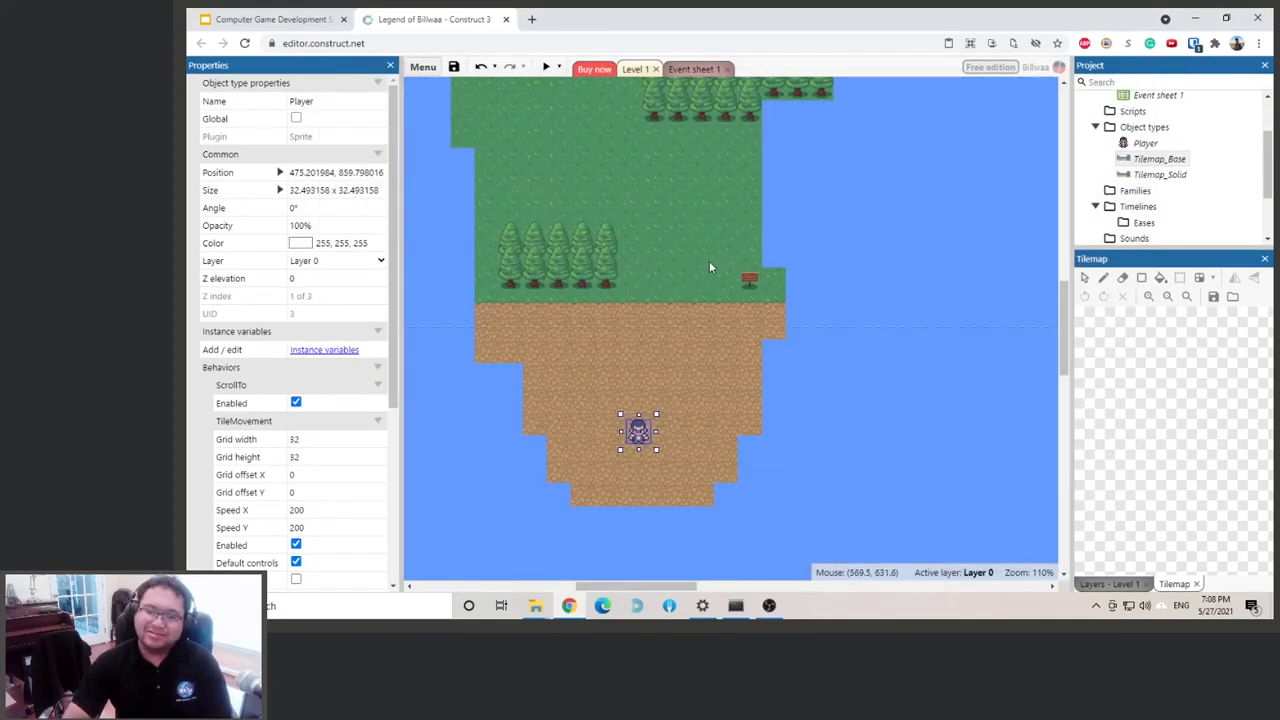
pyautogui.click(1160, 174)
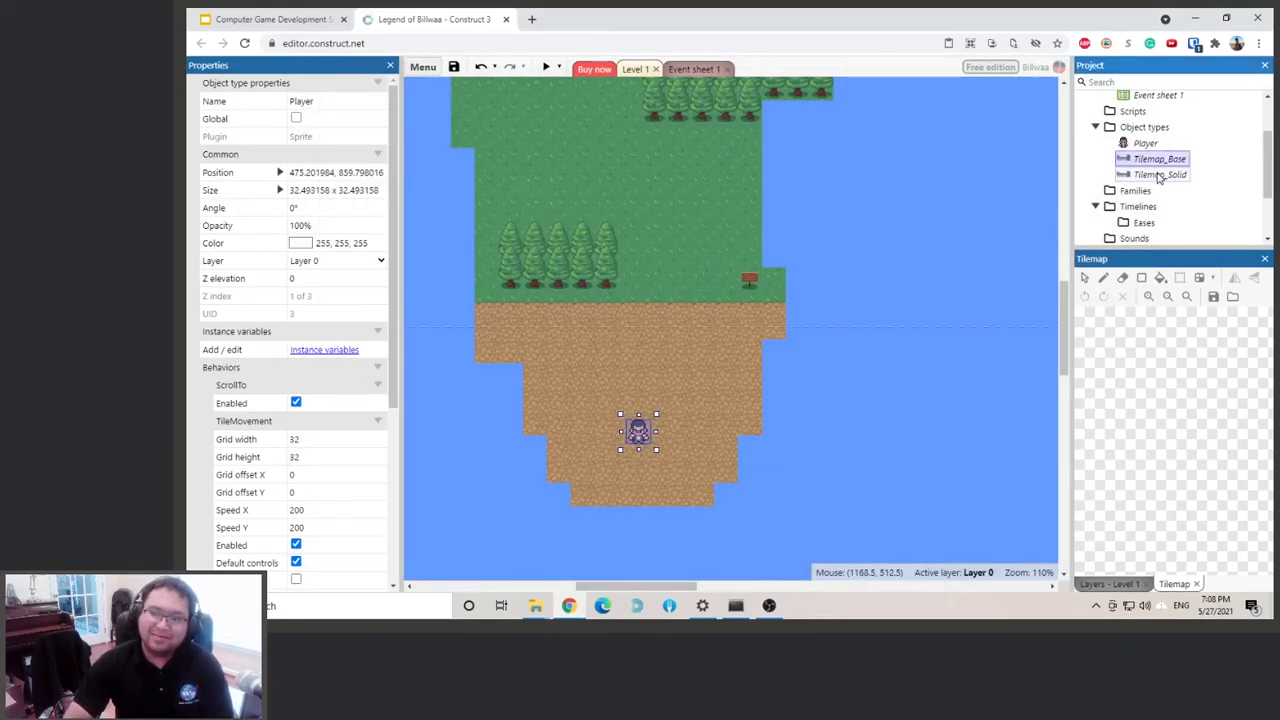
pyautogui.click(1160, 159)
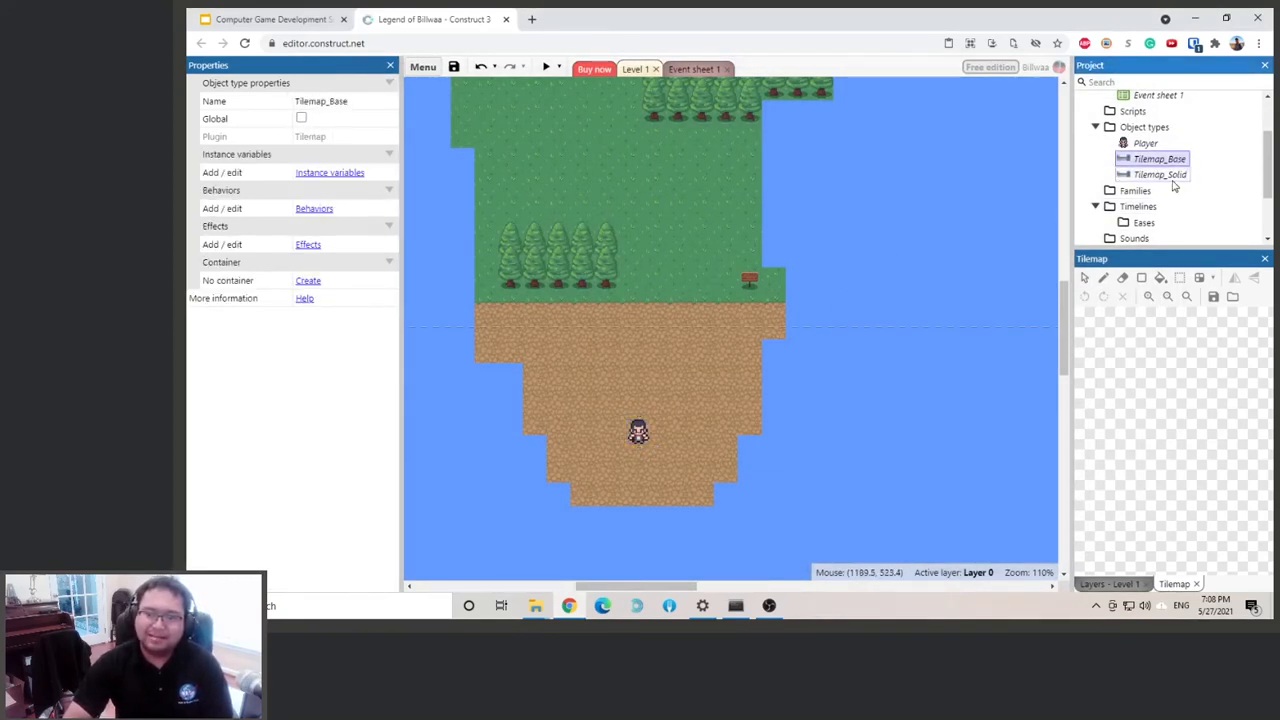
# Make Tilemap_Solid the active tilemap for painting the shoreline border
pyautogui.rightClick(638, 431)
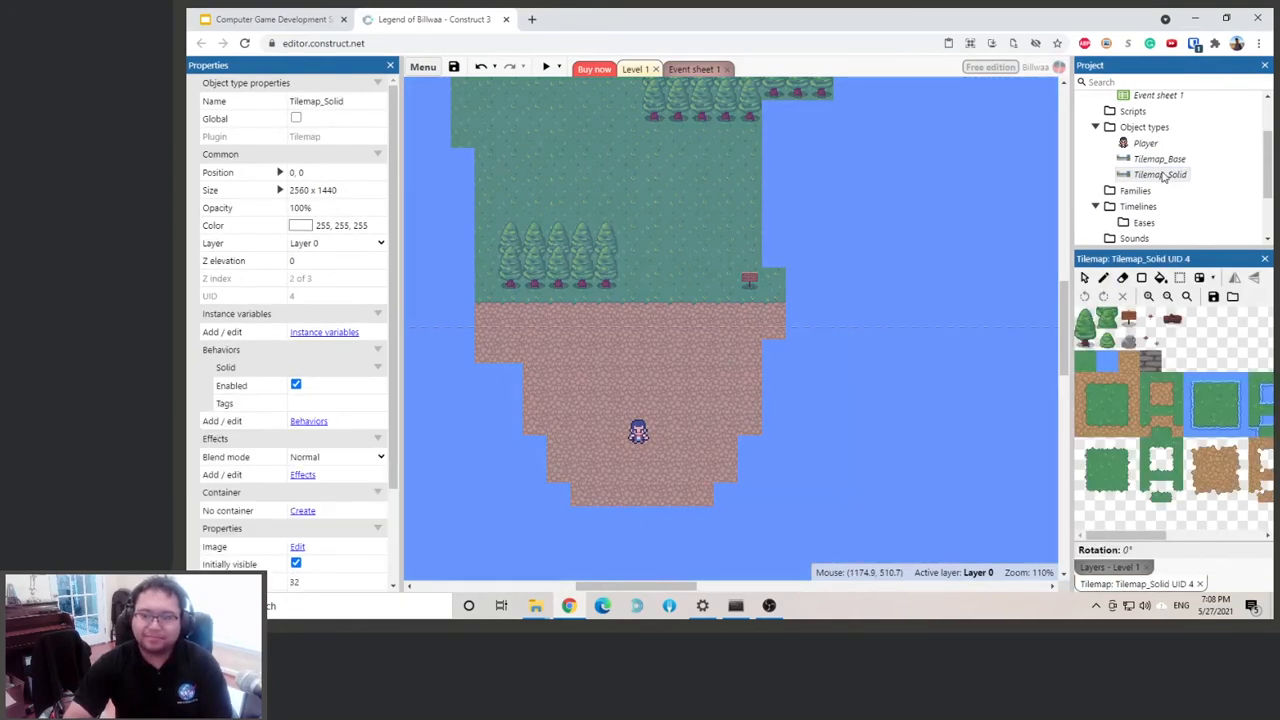
pyautogui.click(1159, 174)
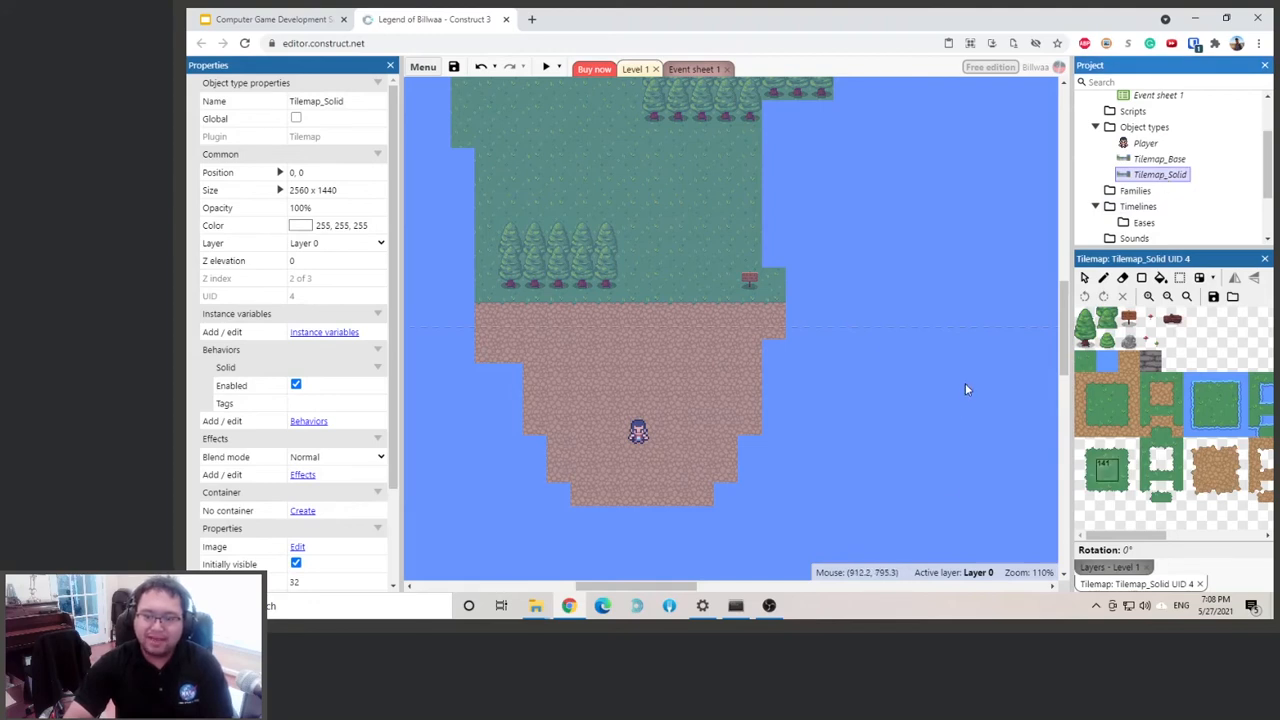
pyautogui.moveTo(750, 482)
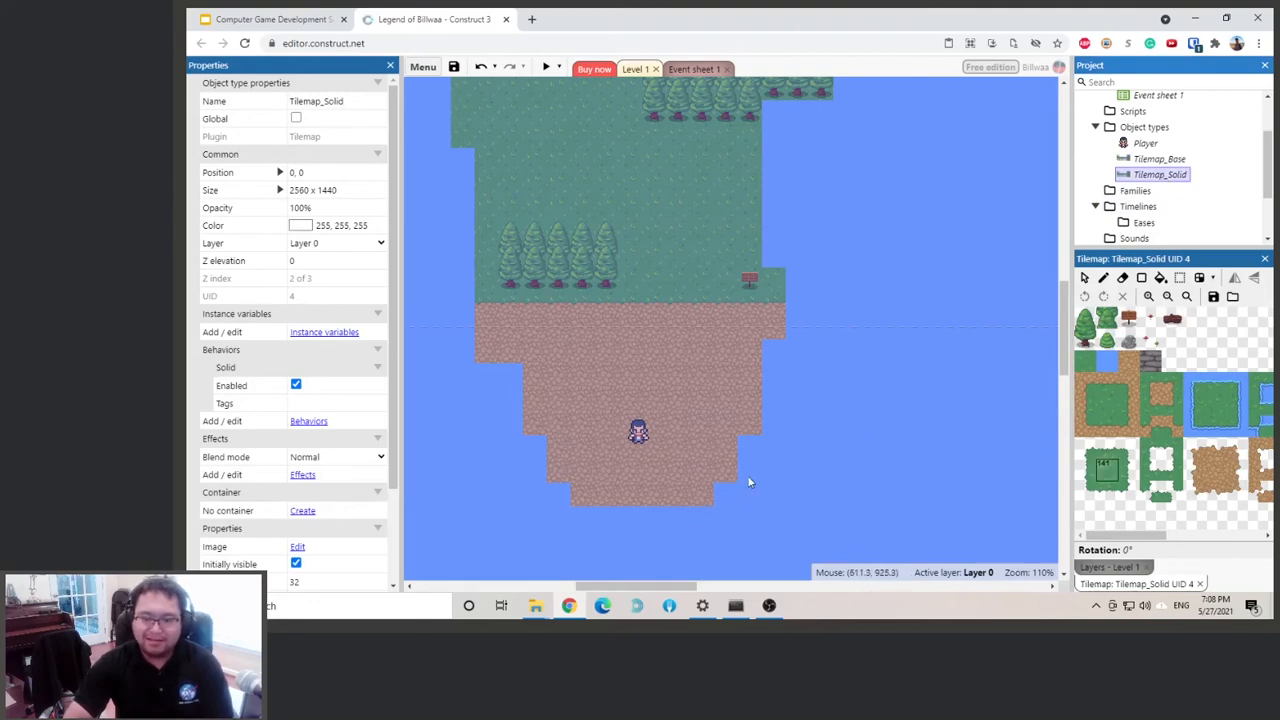
pyautogui.moveTo(1064, 431)
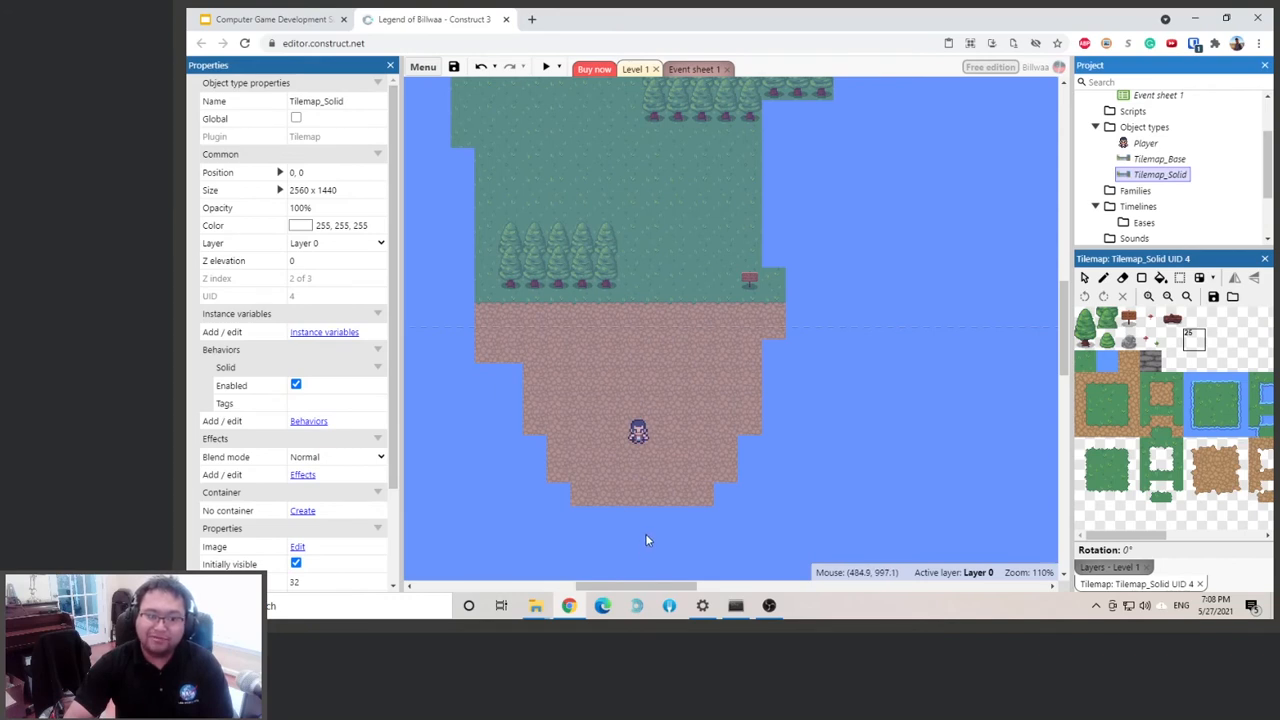
pyautogui.moveTo(1078, 501)
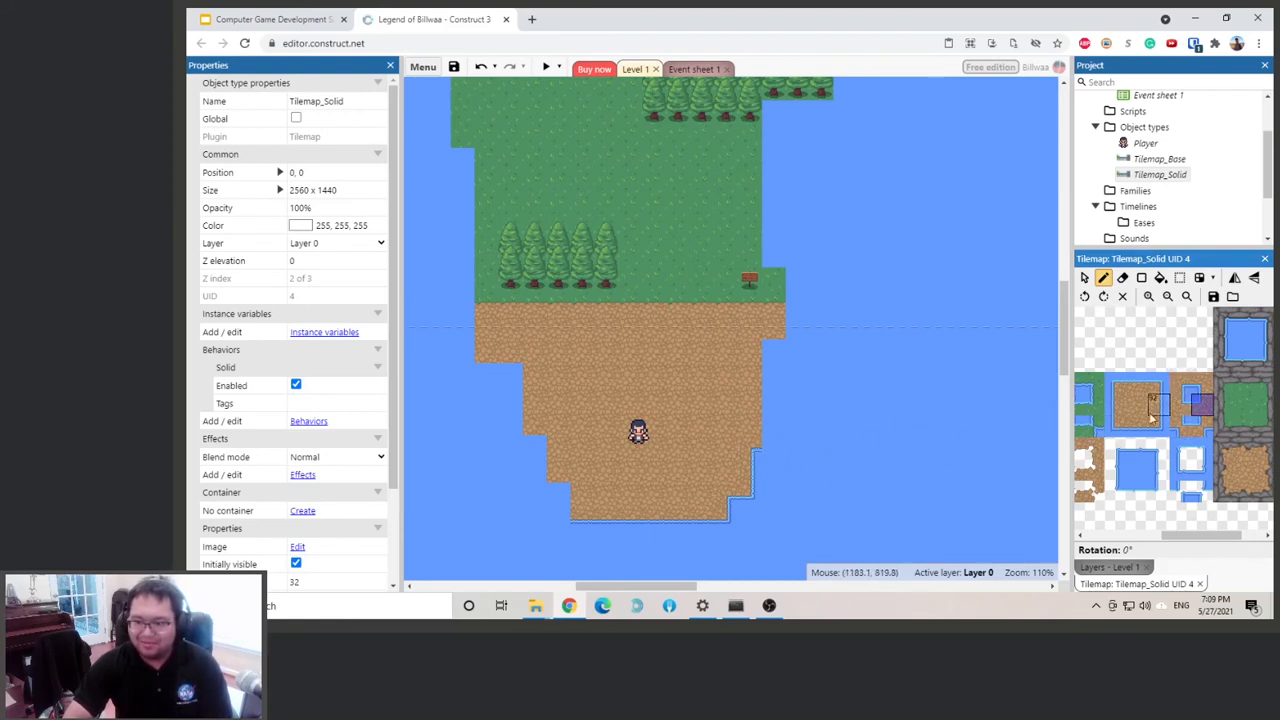
# Paint more shoreline border tiles up the dirt island's right edge
pyautogui.click(1145, 410)
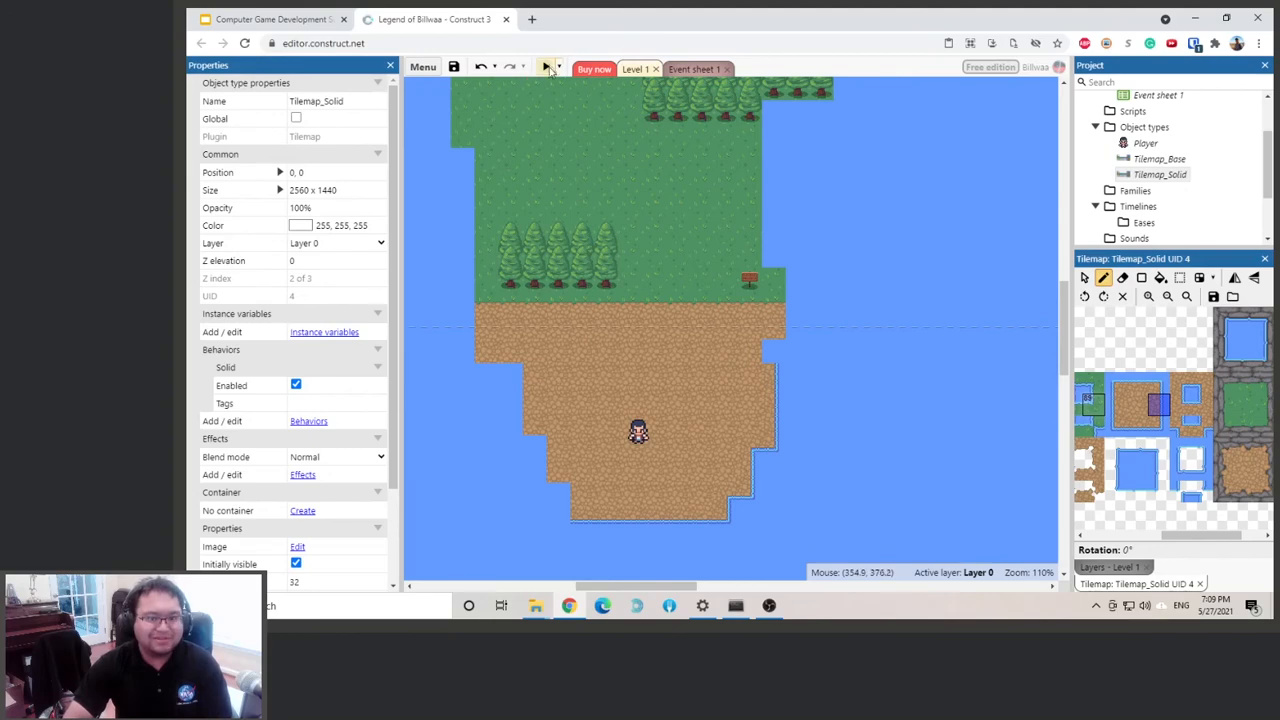
# Run Level 1 in a preview window
pyautogui.click(547, 67)
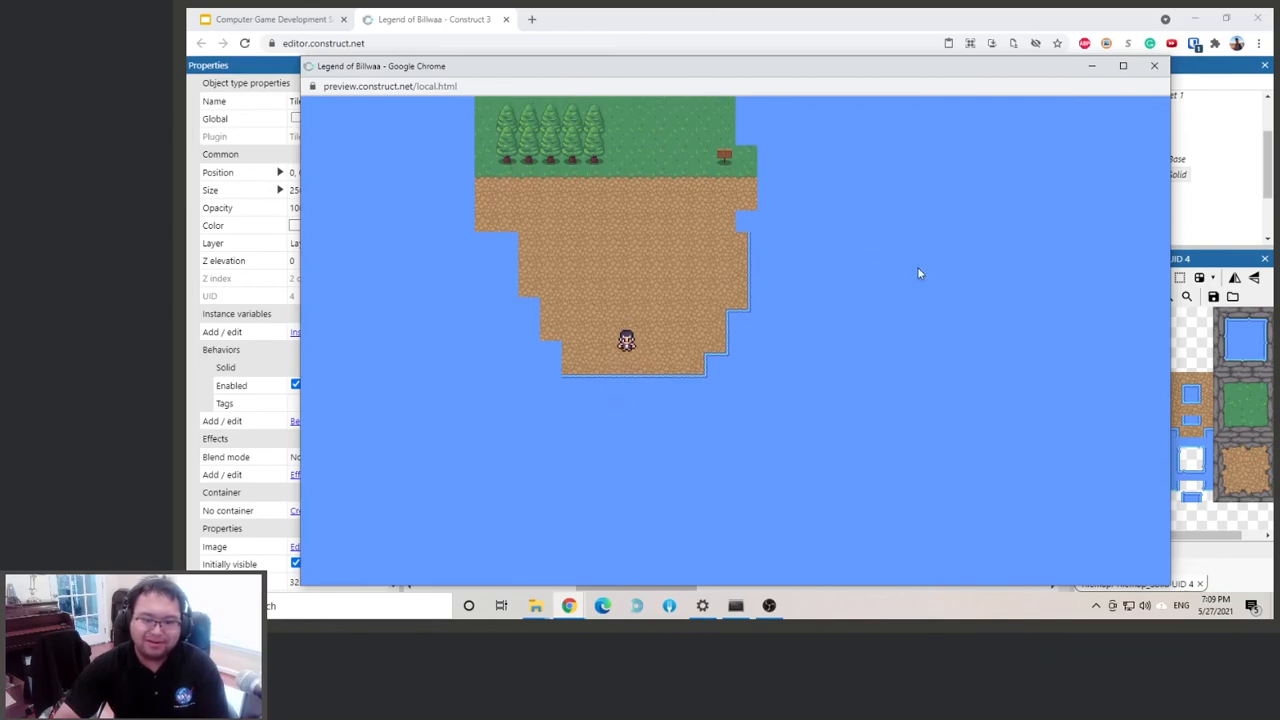
# Close the Level 1 preview window and return to the layout editor
pyautogui.click(1154, 65)
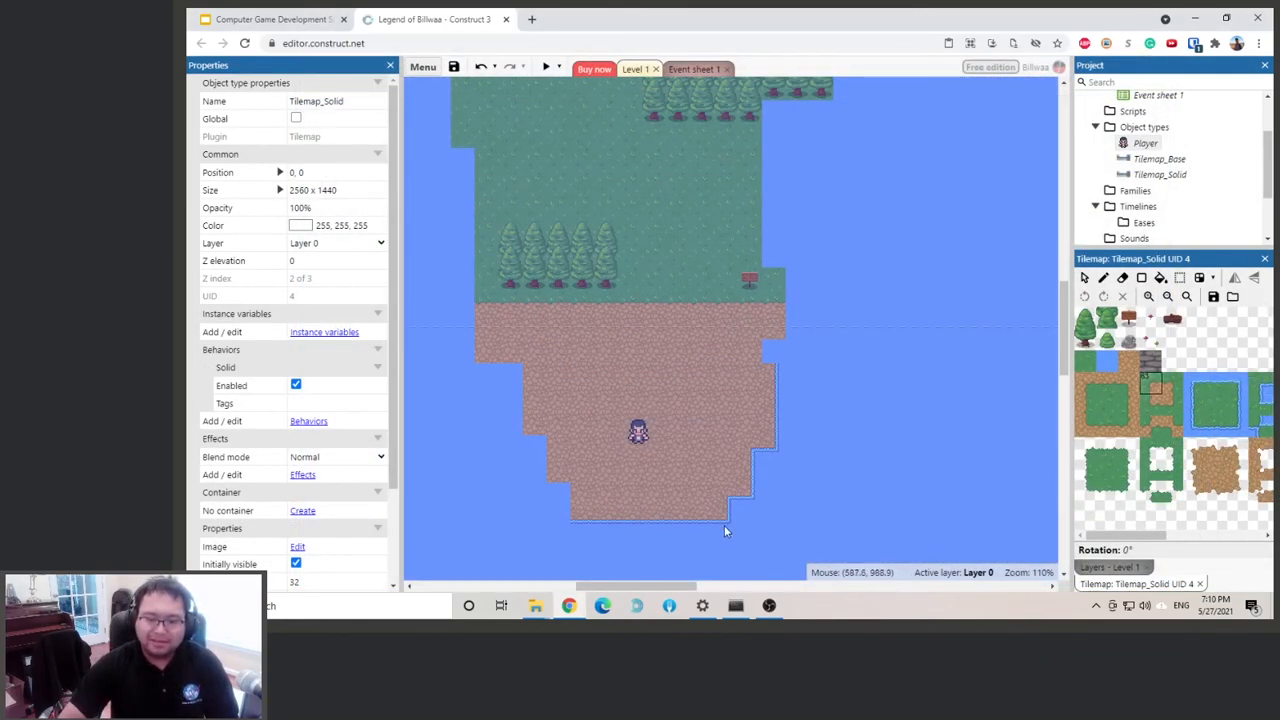
pyautogui.moveTo(716, 524)
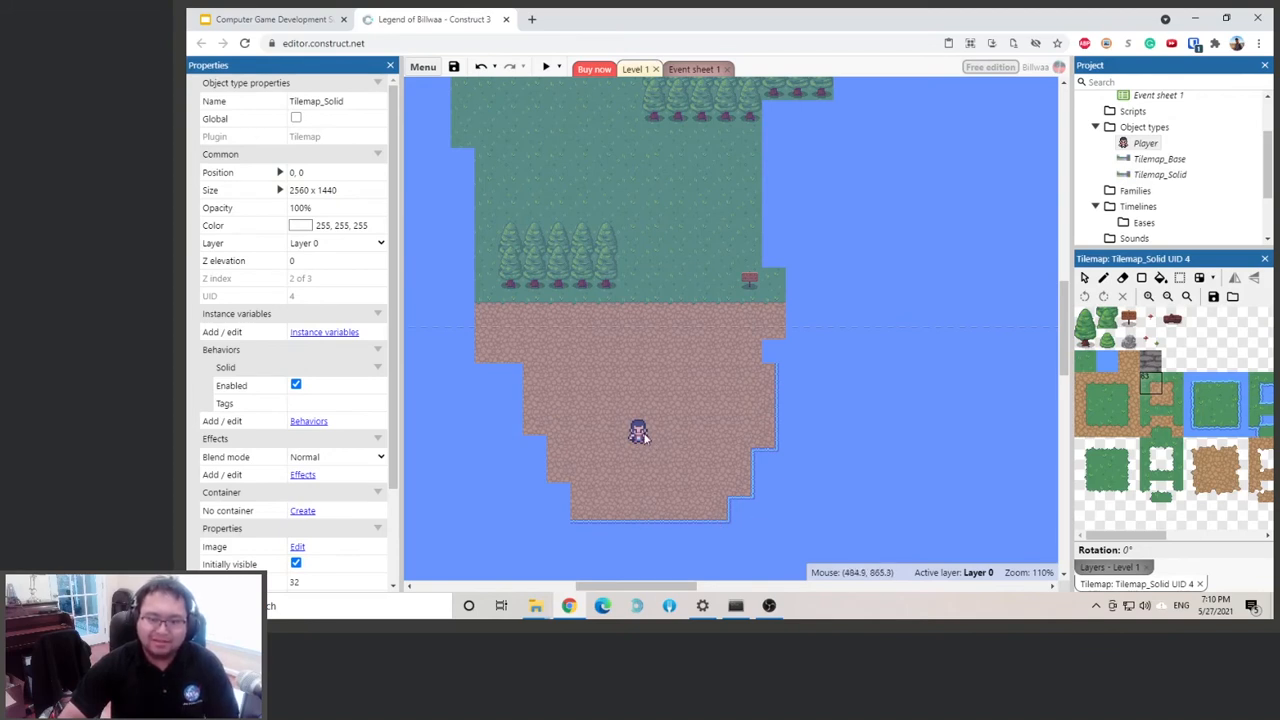
pyautogui.moveTo(631, 501)
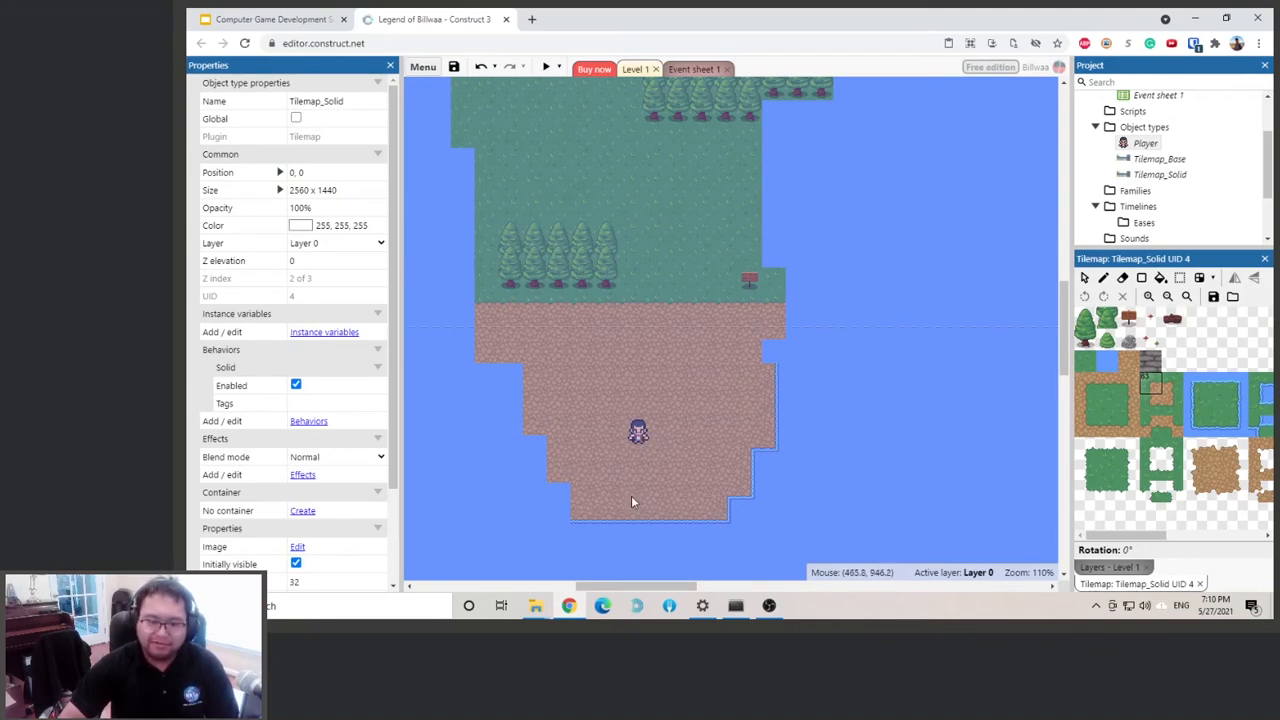
pyautogui.moveTo(641, 535)
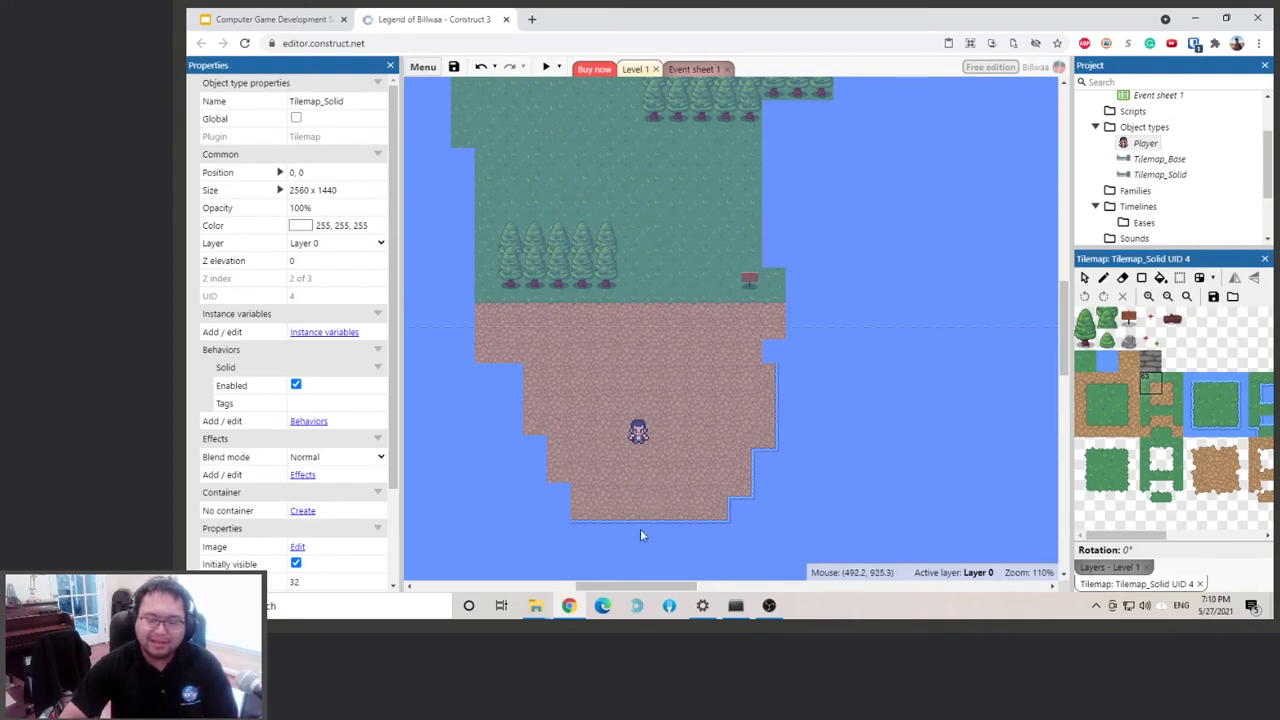
pyautogui.moveTo(632, 515)
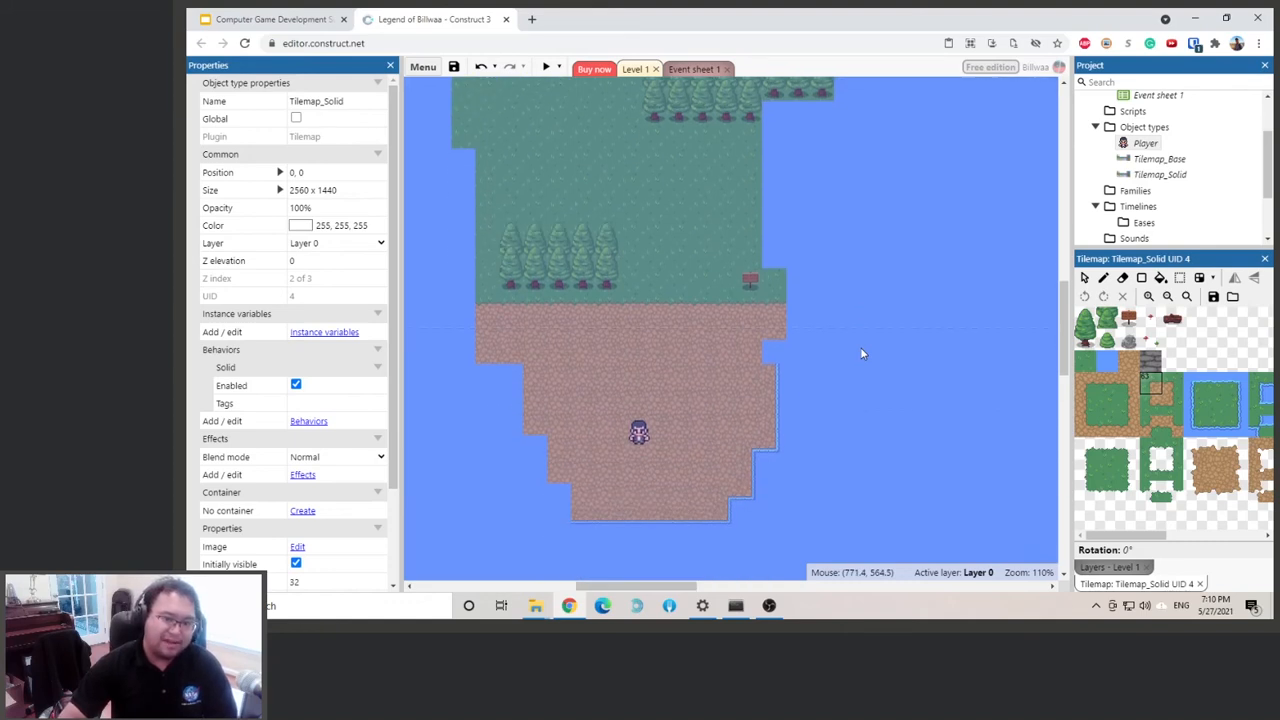
pyautogui.moveTo(724, 398)
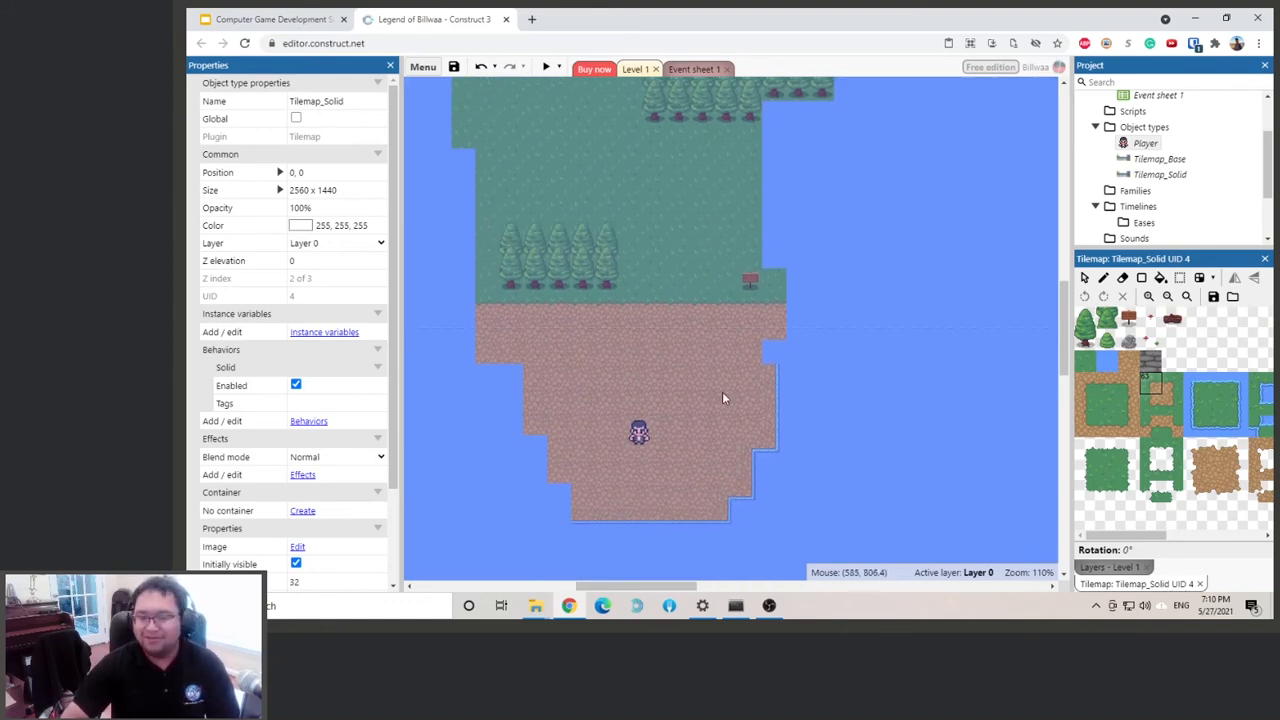
pyautogui.moveTo(578, 520)
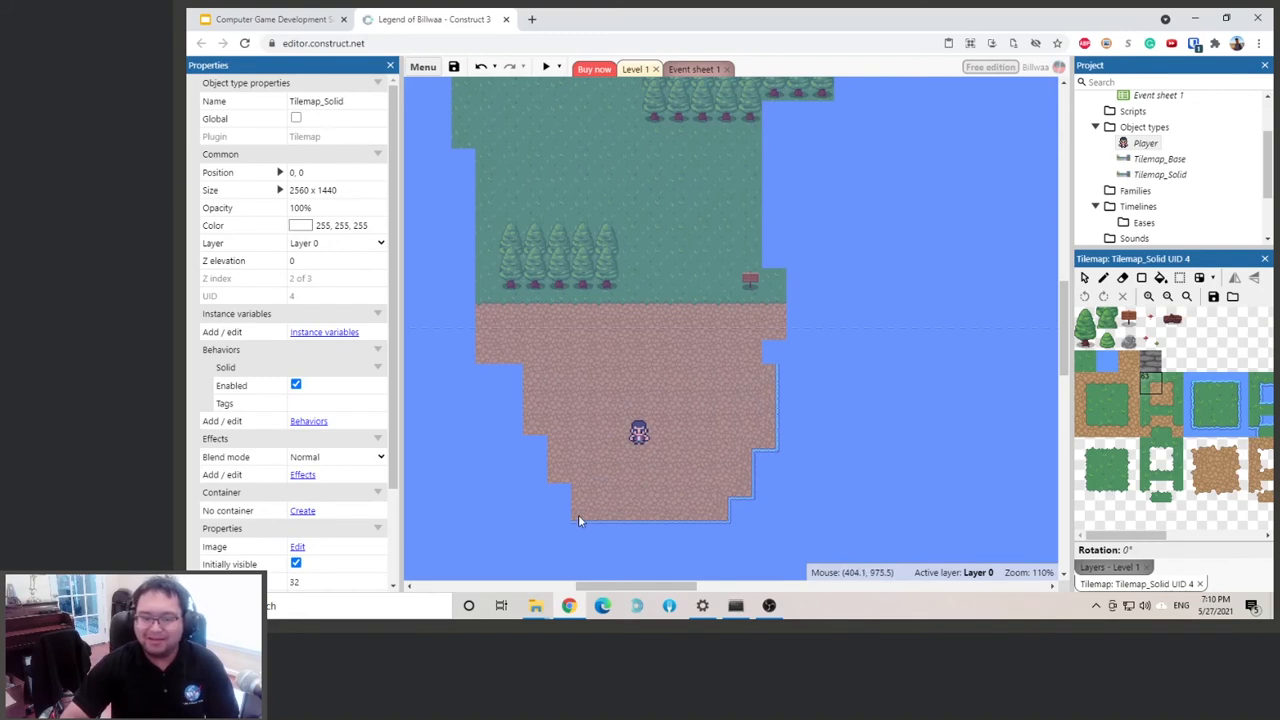
pyautogui.moveTo(1223, 235)
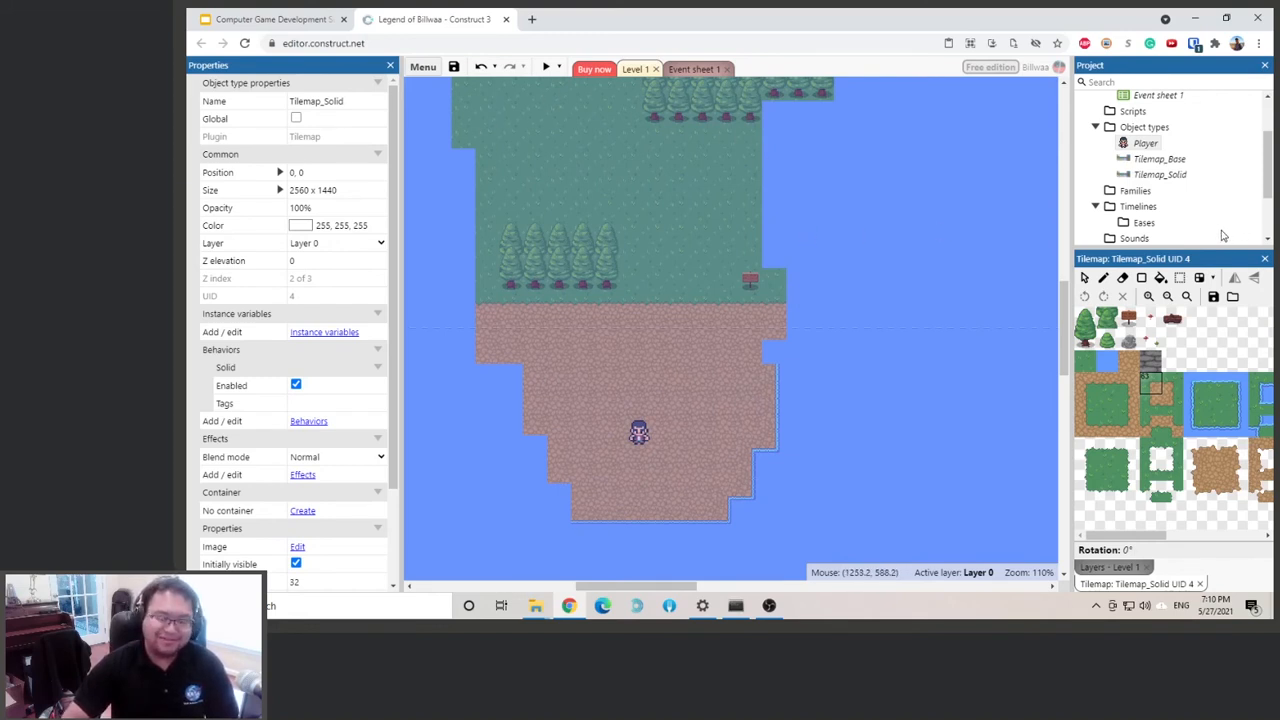
pyautogui.moveTo(1134, 286)
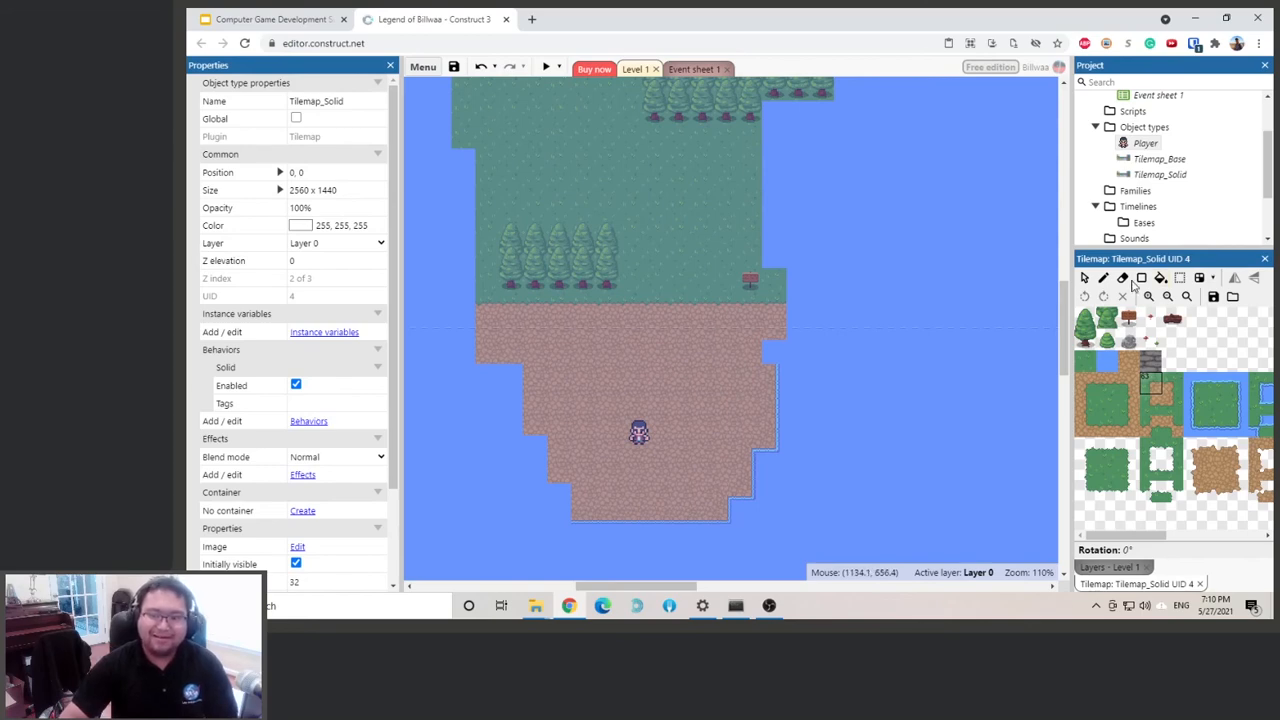
# Select Tilemap_Base in the Project bar to edit the grass-and-dirt tilemap
pyautogui.click(1159, 174)
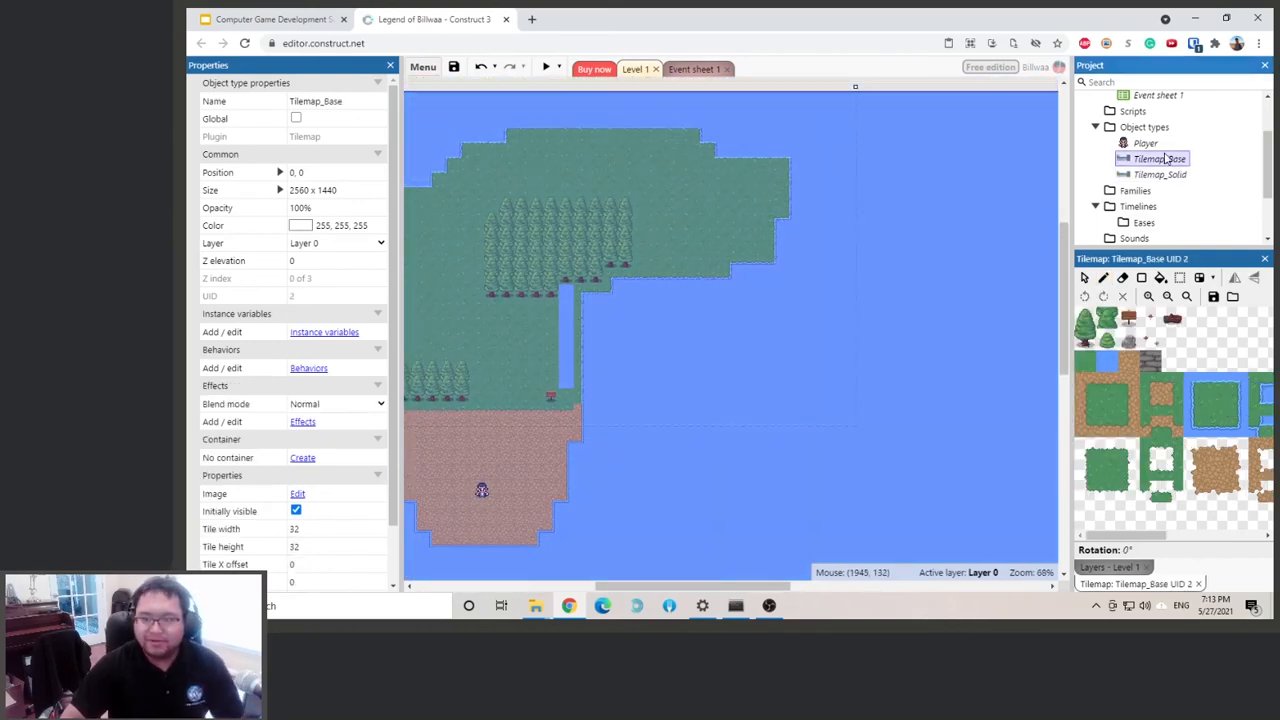
# Lock the Tilemap_Solid shoreline layer against selection and zoom out to show the level
pyautogui.click(1215, 405)
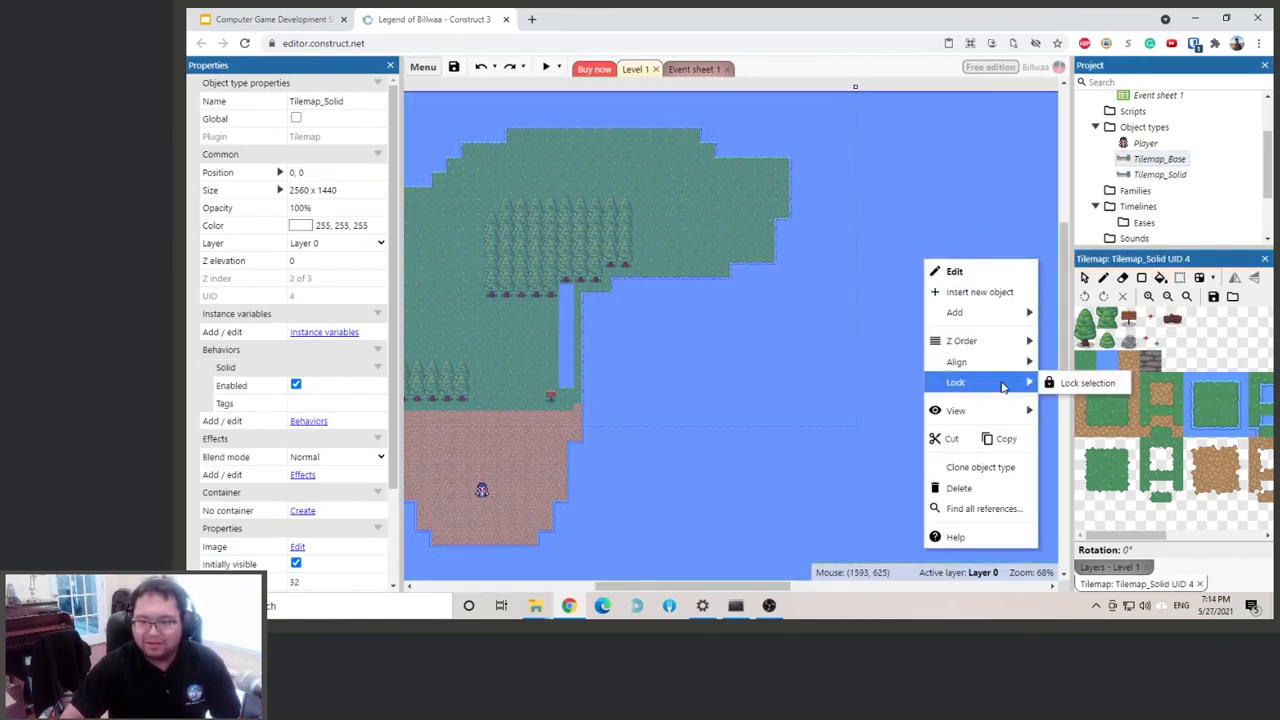
pyautogui.click(1159, 158)
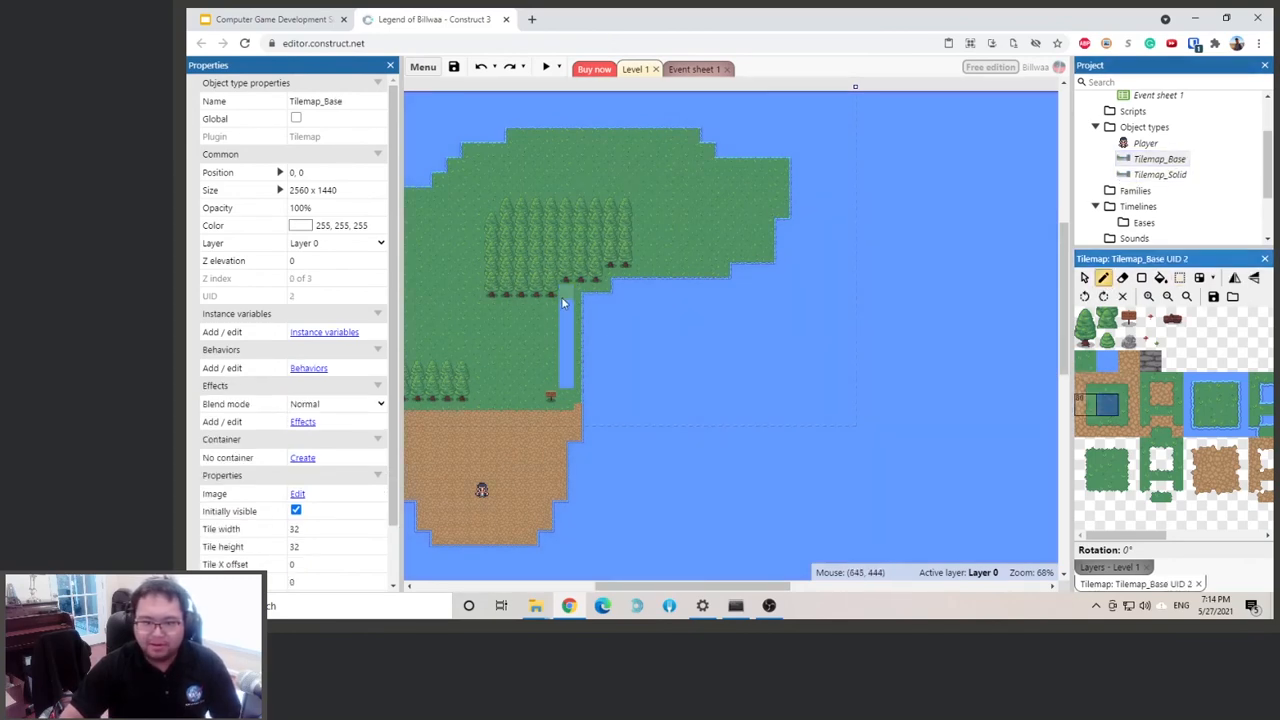
pyautogui.scroll(-3)
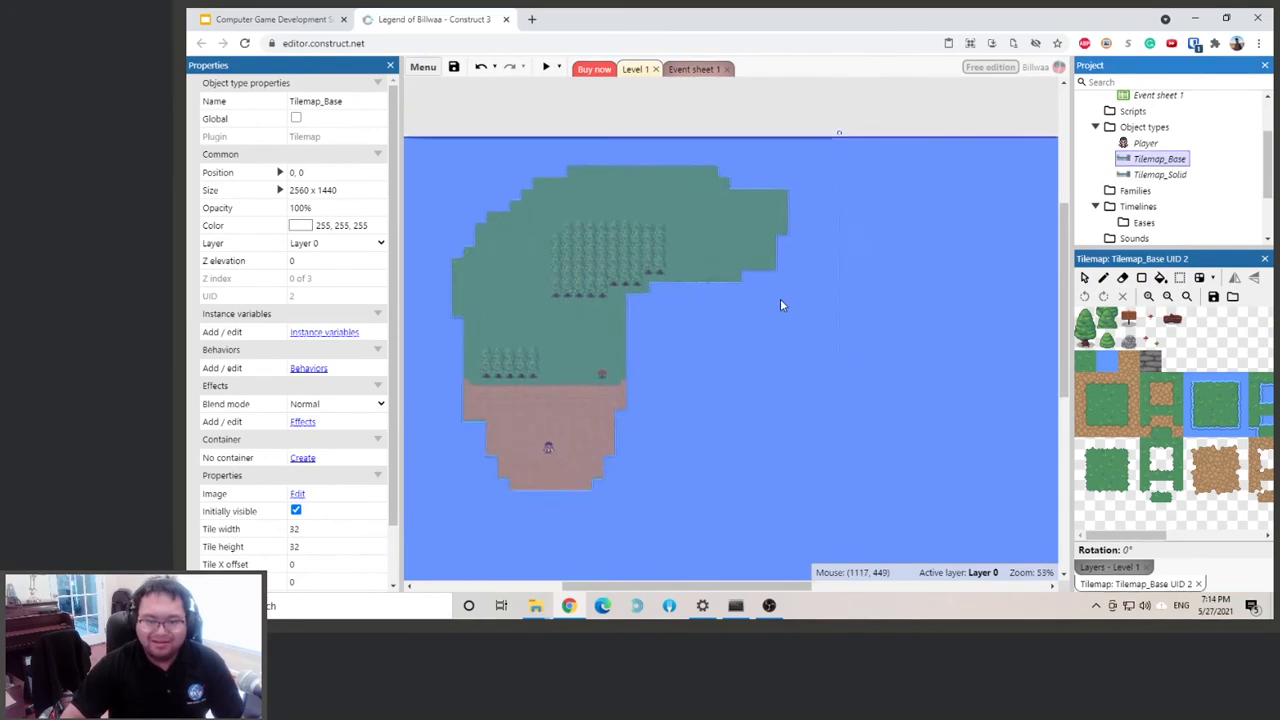
pyautogui.scroll(-3)
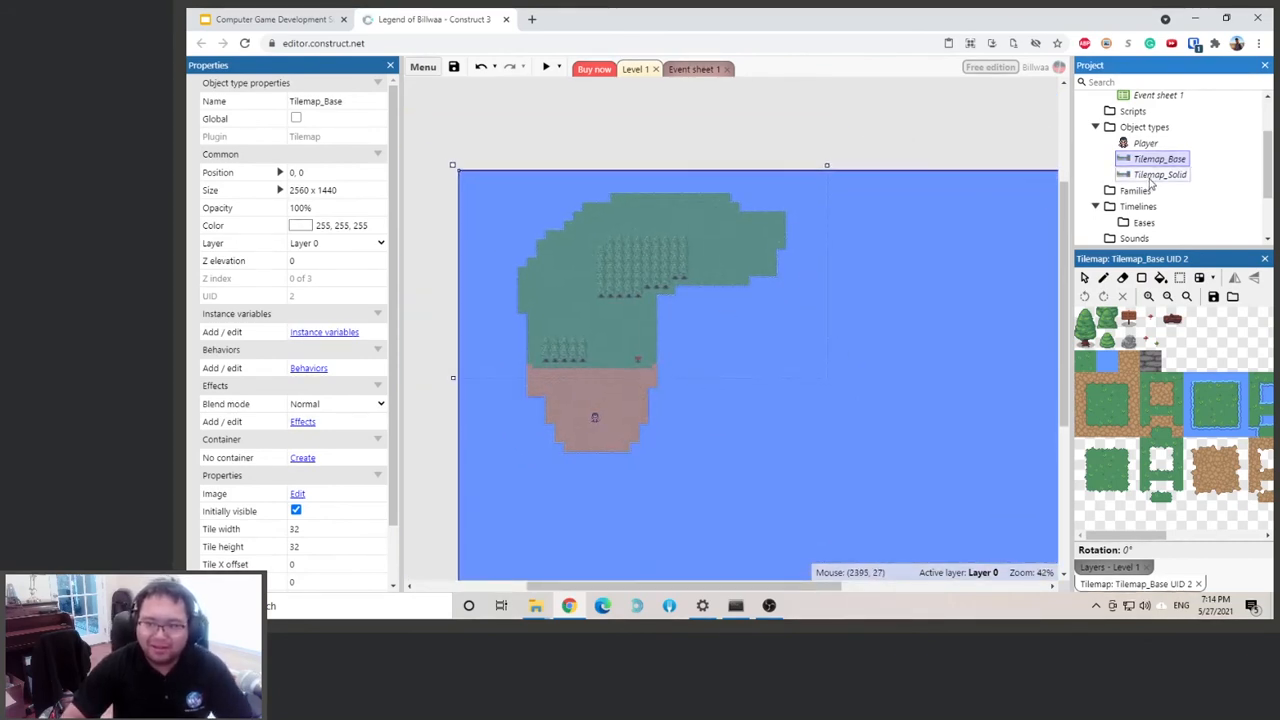
# Select Tilemap_Solid and undo its accidental move
pyautogui.click(1160, 174)
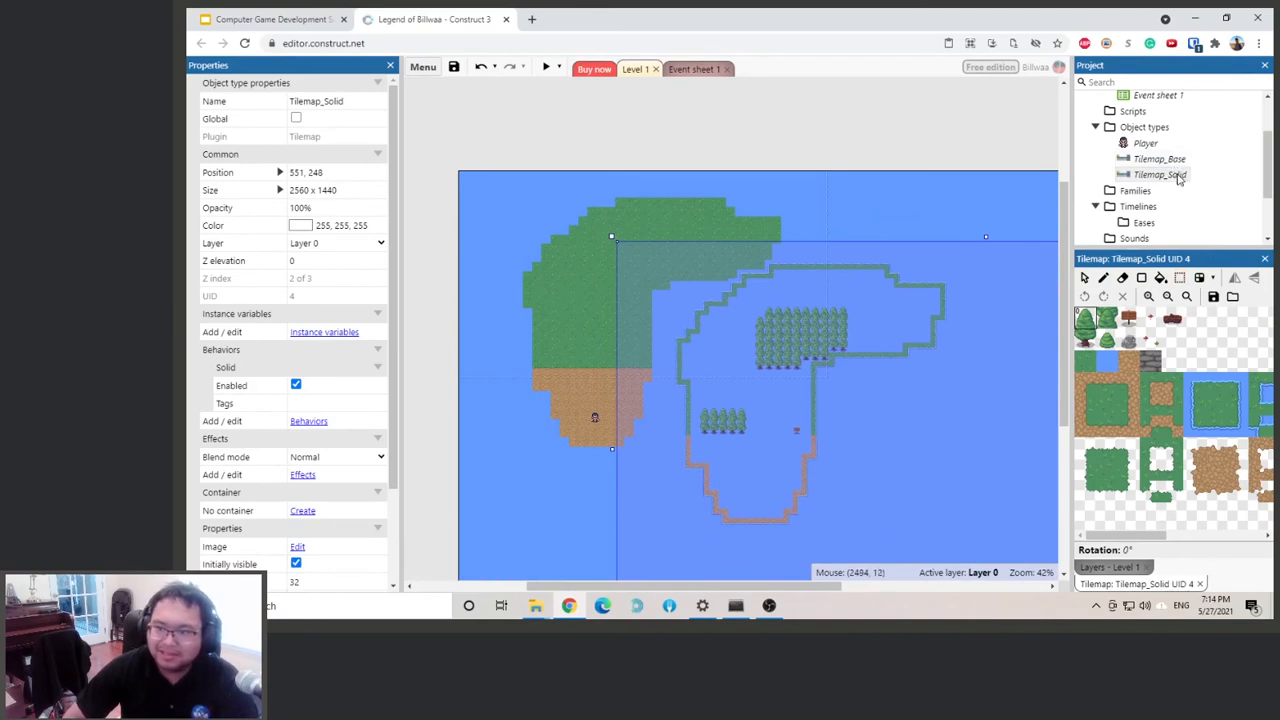
pyautogui.moveTo(890, 344)
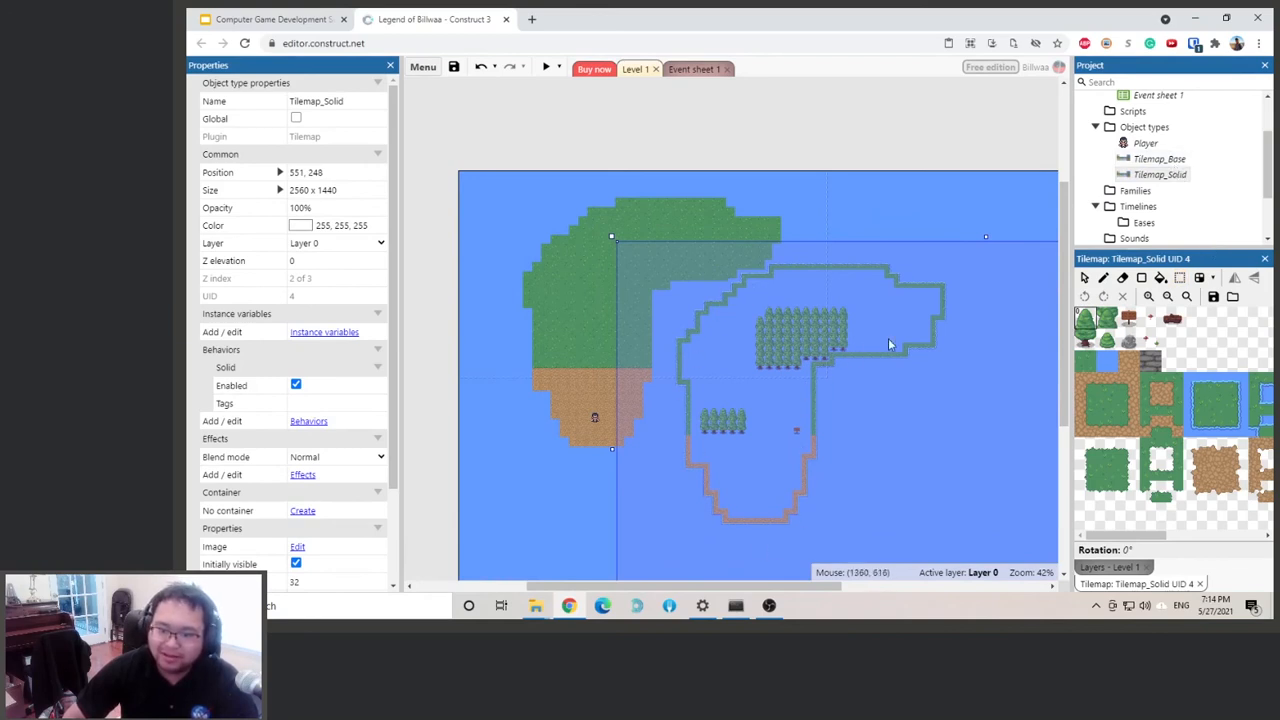
pyautogui.moveTo(800, 438)
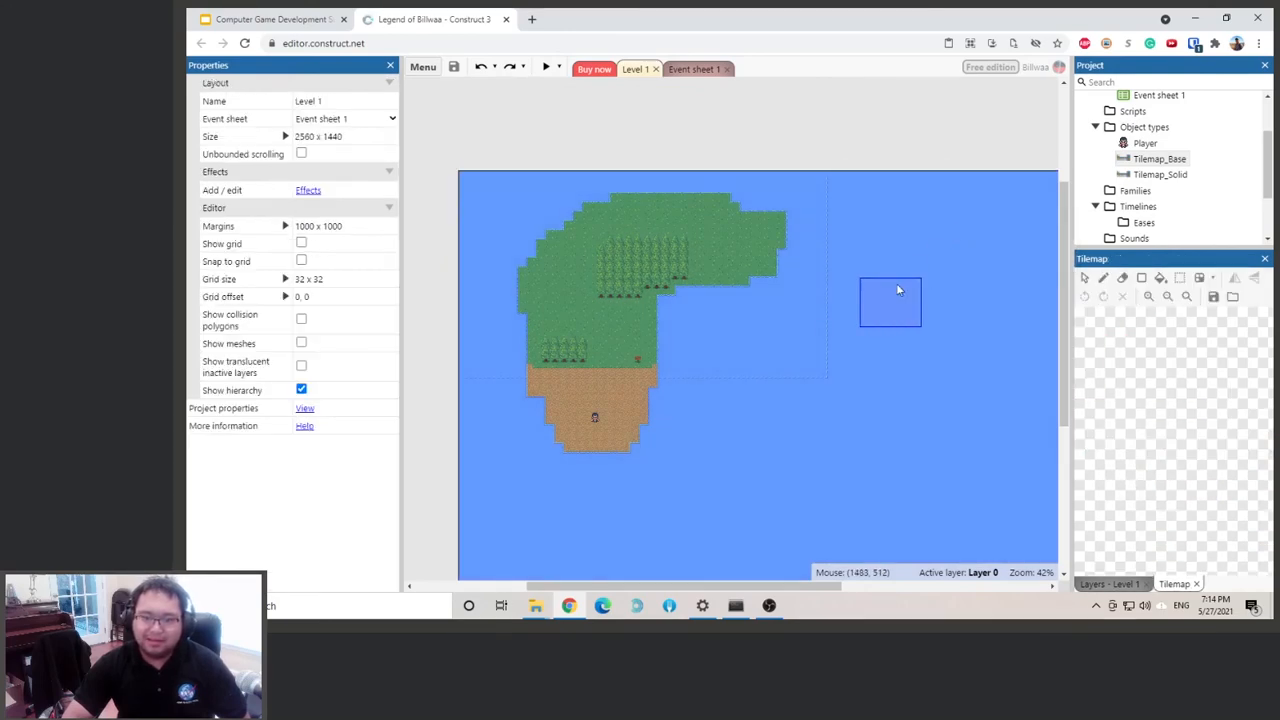
# Launch a fresh preview of Level 1
pyautogui.click(547, 67)
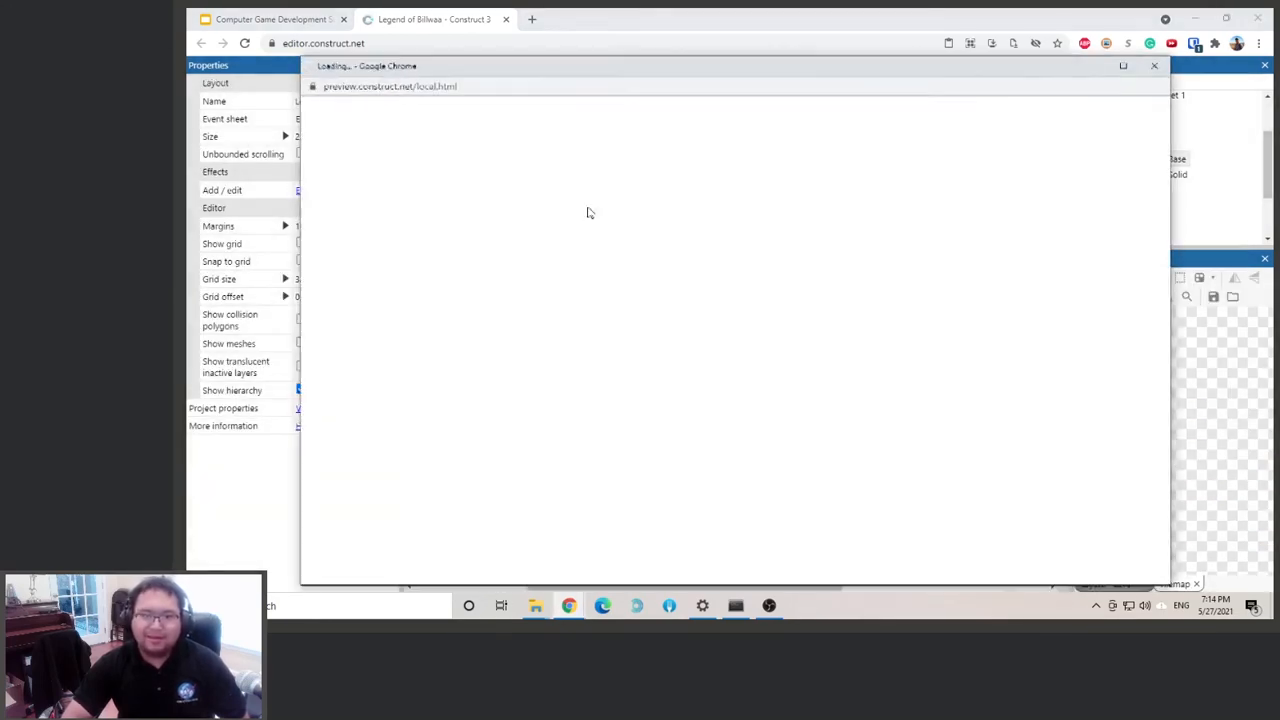